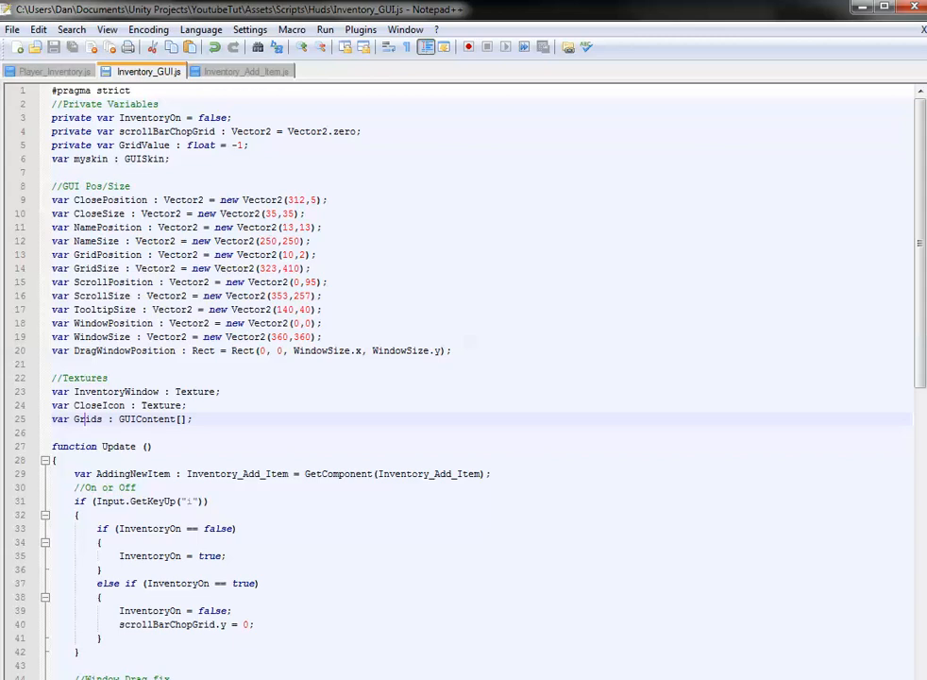
Step: Review the itemID names, such as Oak, and the itemPlayersAmount array in Player_Inventory.js
left_click(52, 71)
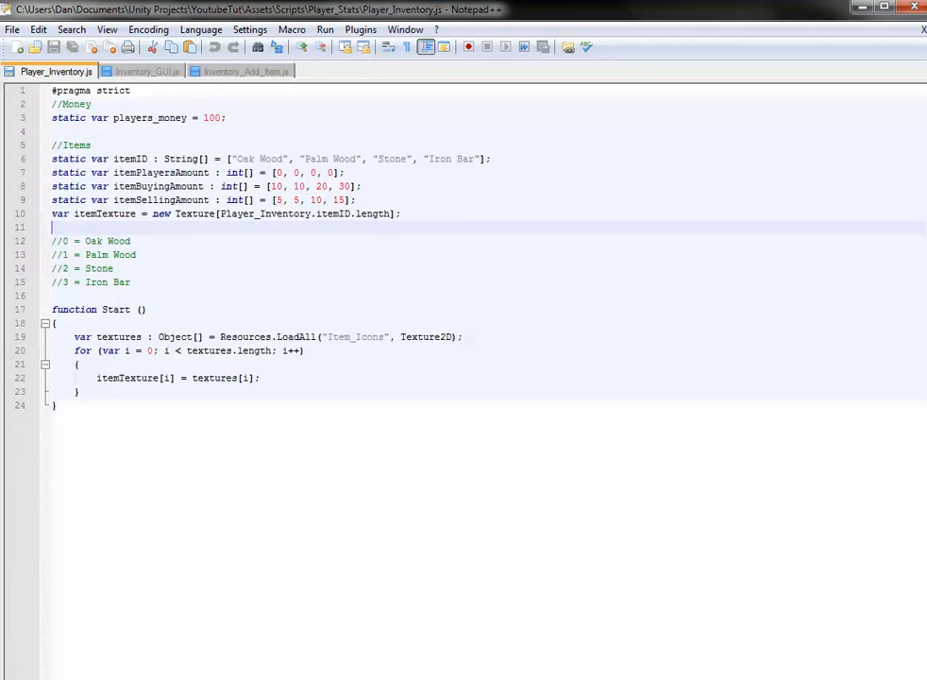
double_click(161, 173)
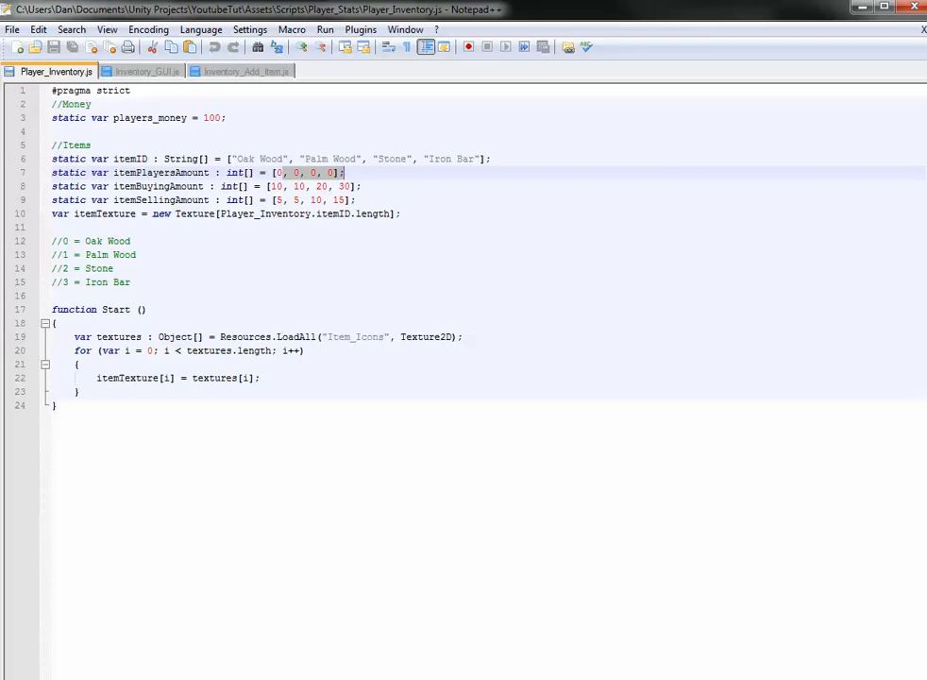
mouse_move(241, 71)
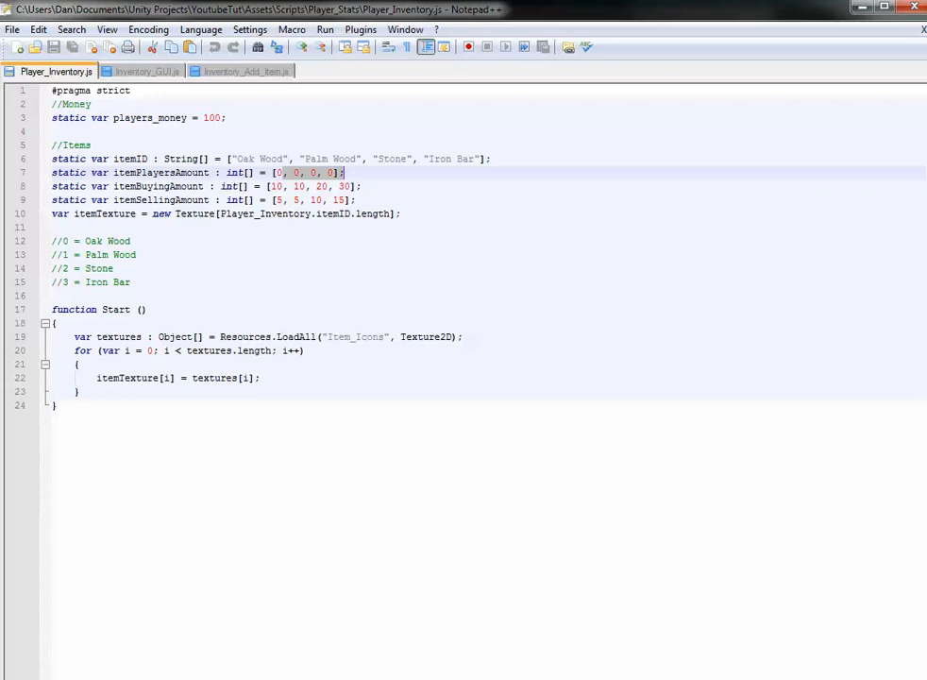
left_click(148, 71)
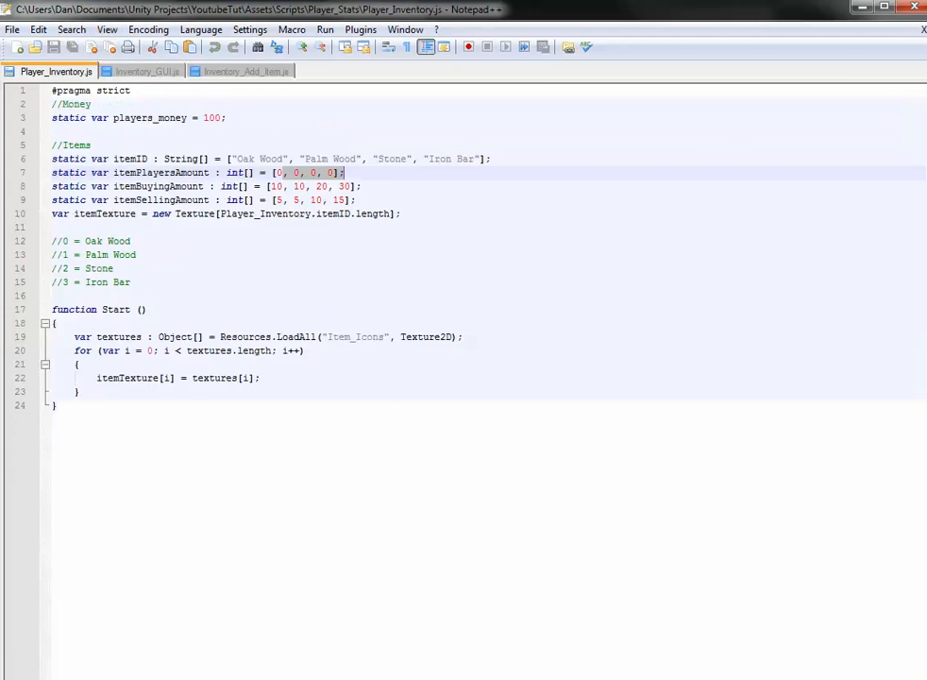
double_click(242, 158)
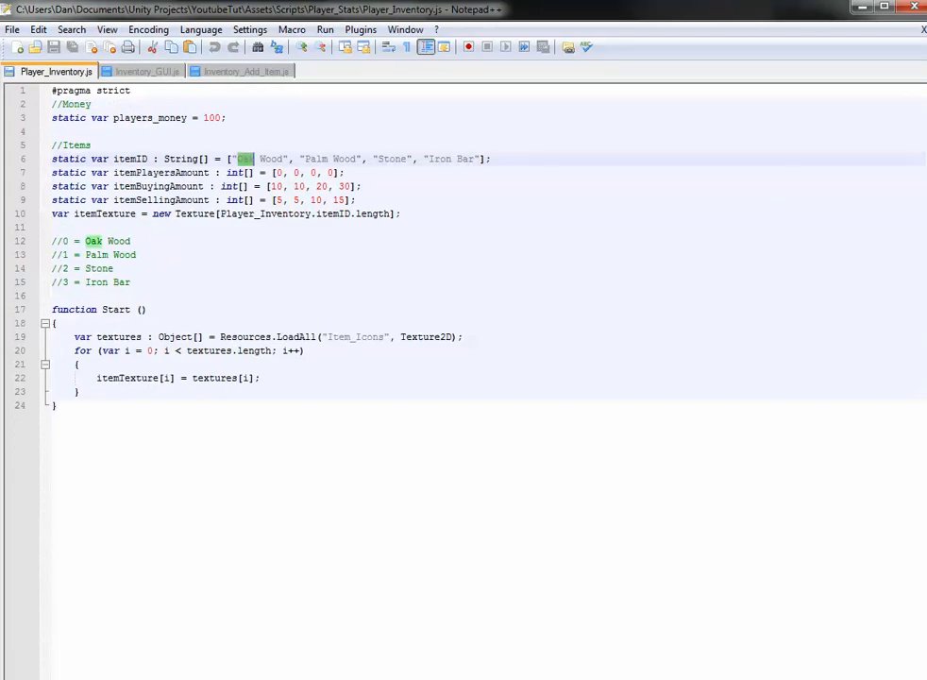
double_click(318, 157)
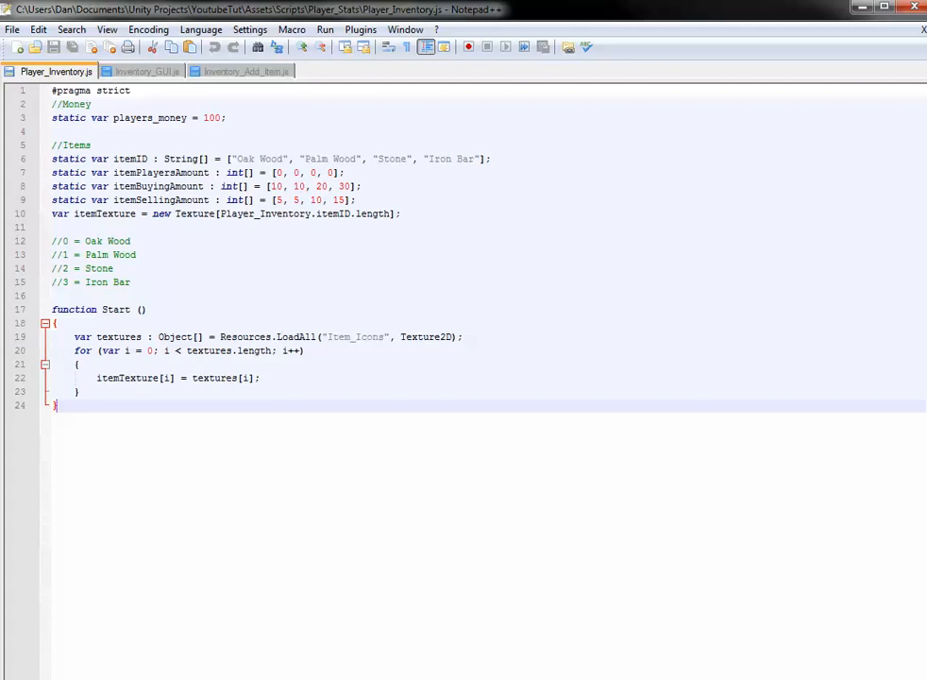
Step: Compare Inventory_Add_Item.js with the itemTexture variable in Player_Inventory.js
left_click(247, 70)
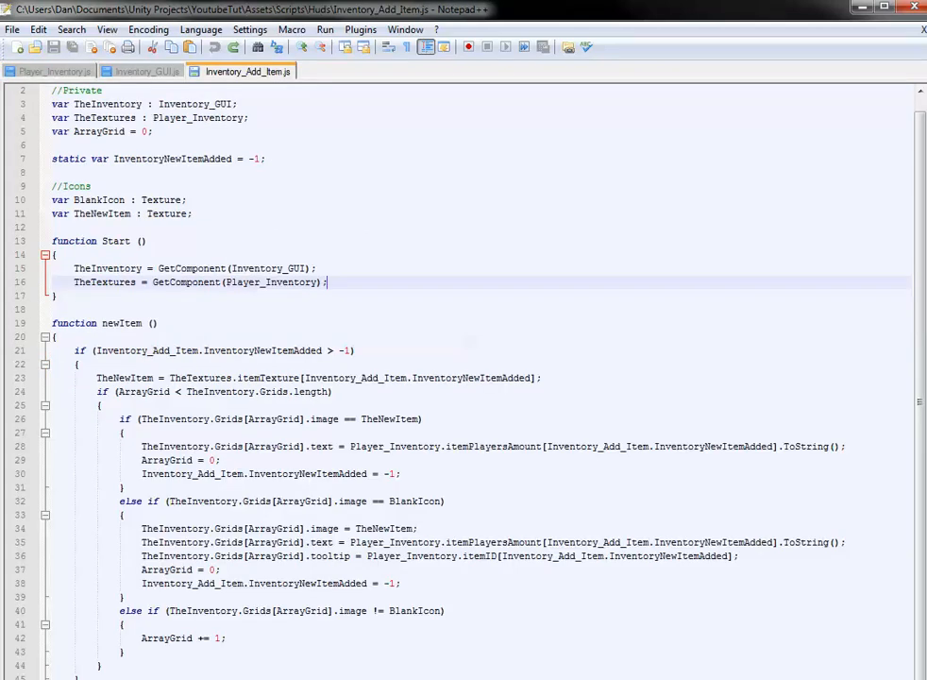
triple_click(201, 281)
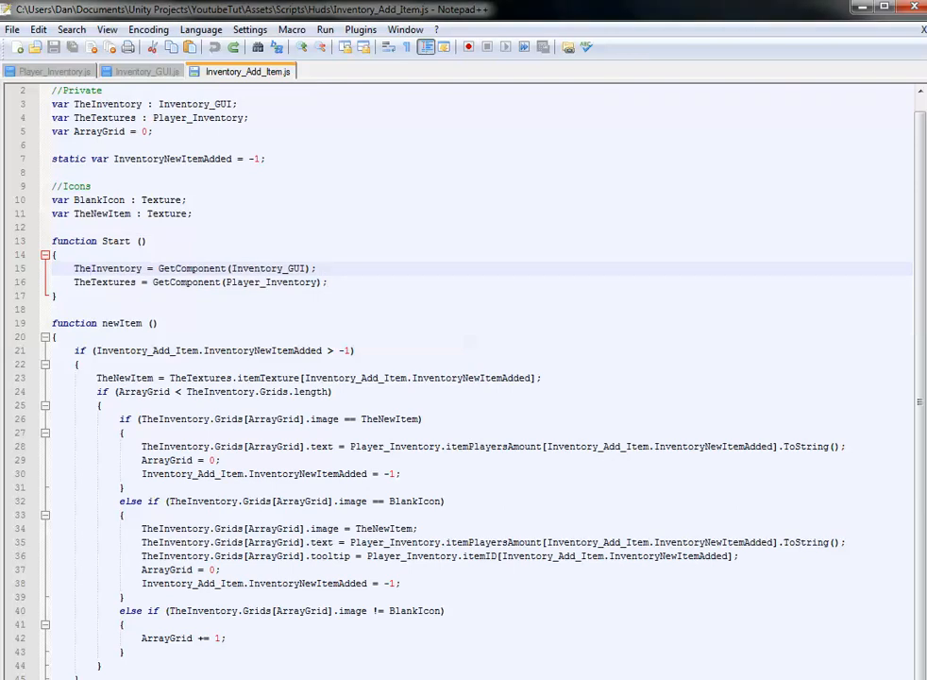
mouse_move(141, 71)
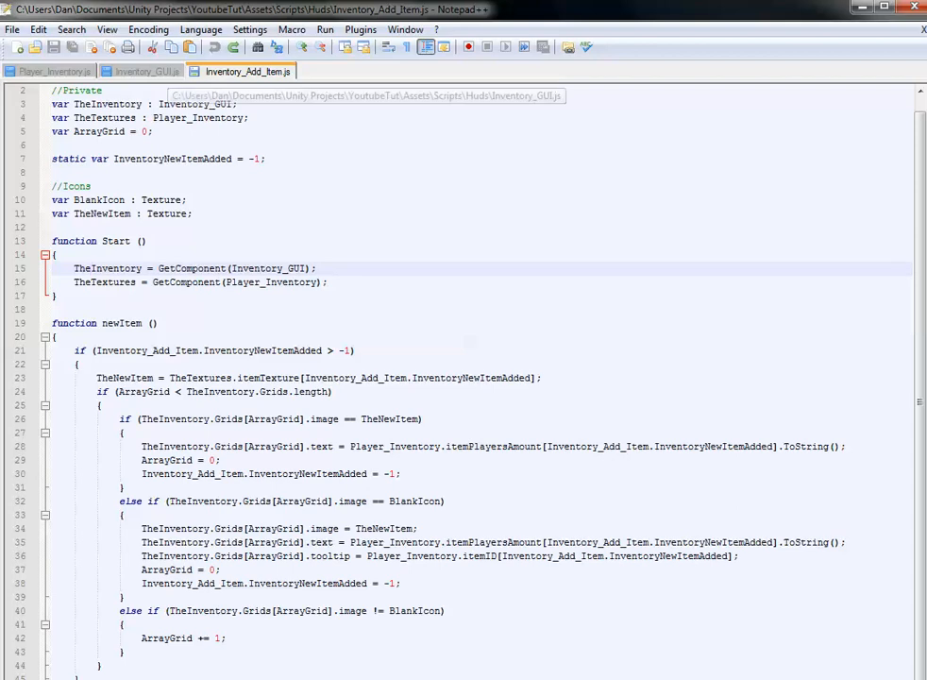
left_click(53, 71)
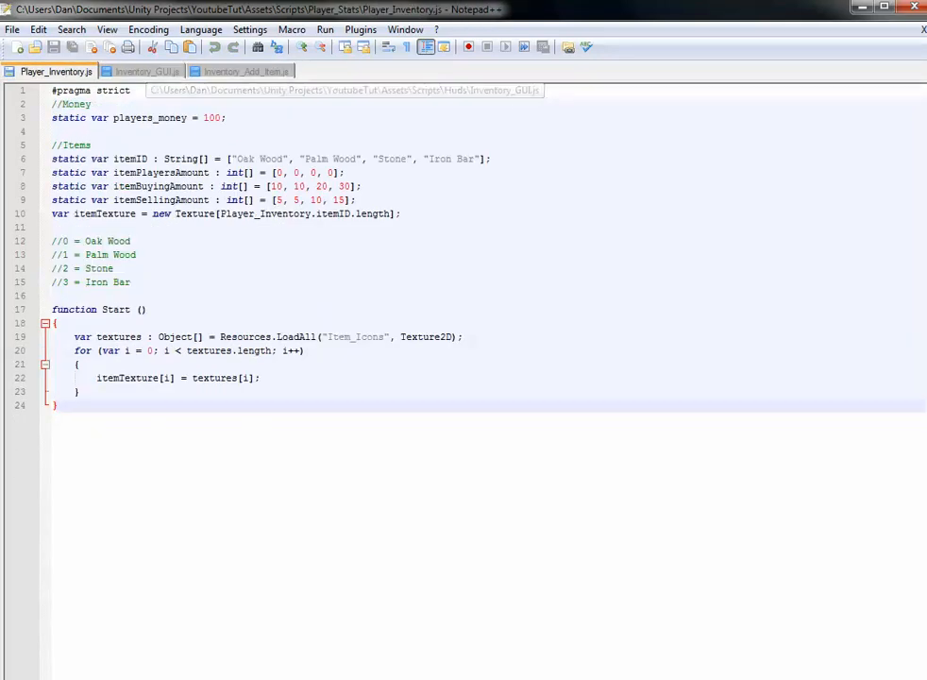
double_click(104, 213)
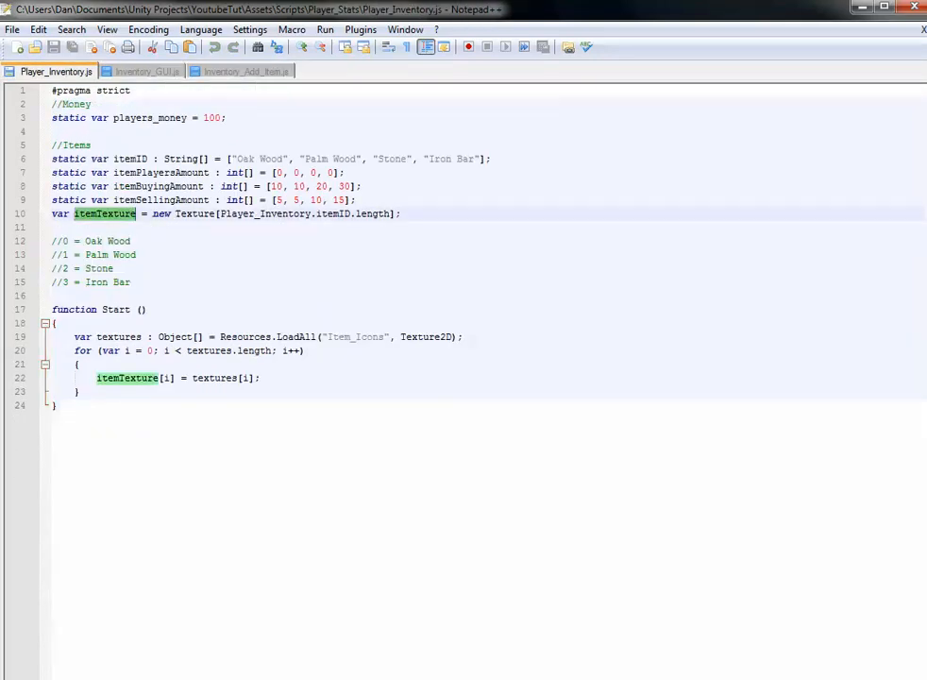
Step: Return to Inventory_Add_Item.js and open a blank line inside Start()
left_click(146, 71)
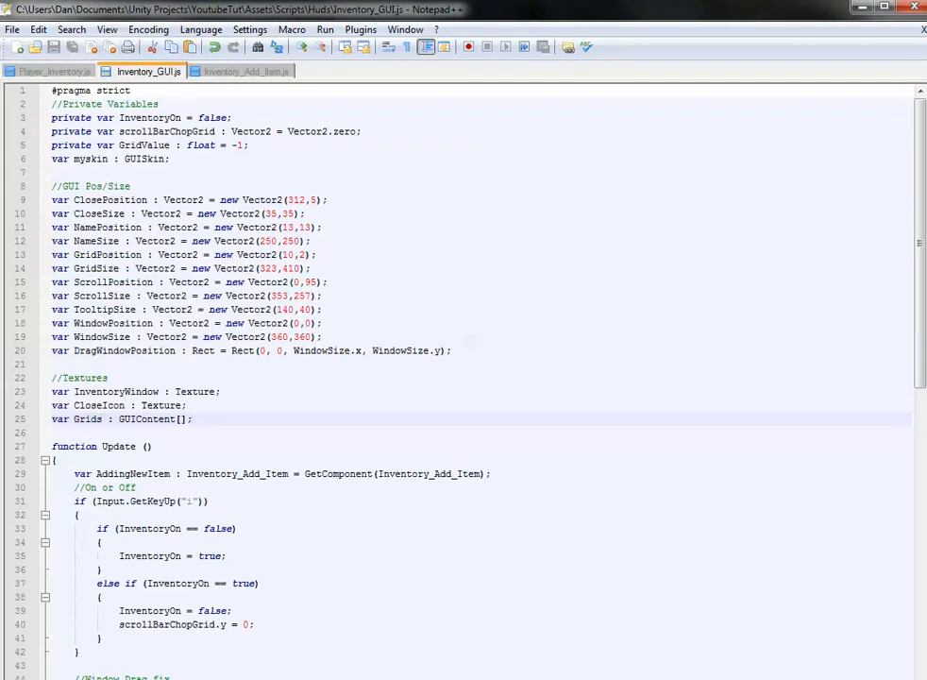
left_click(54, 71)
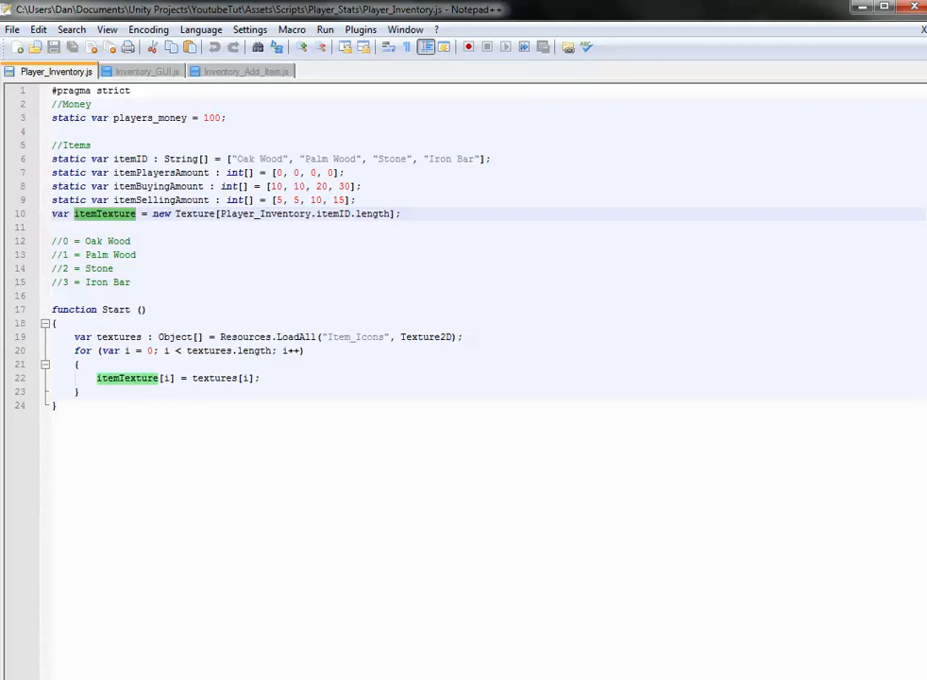
left_click(143, 71)
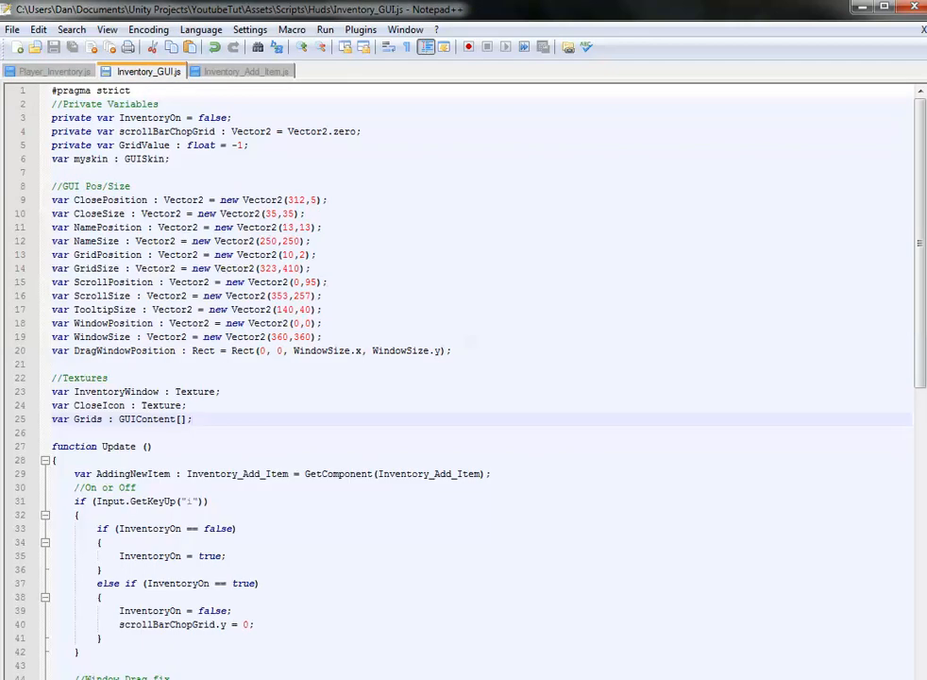
left_click(247, 70)
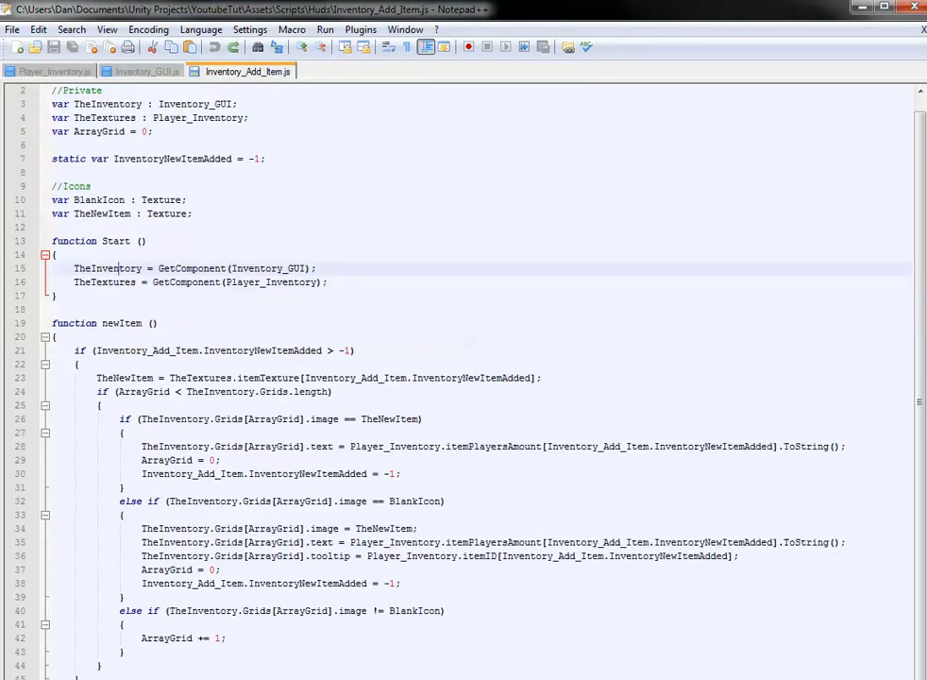
key("Return")
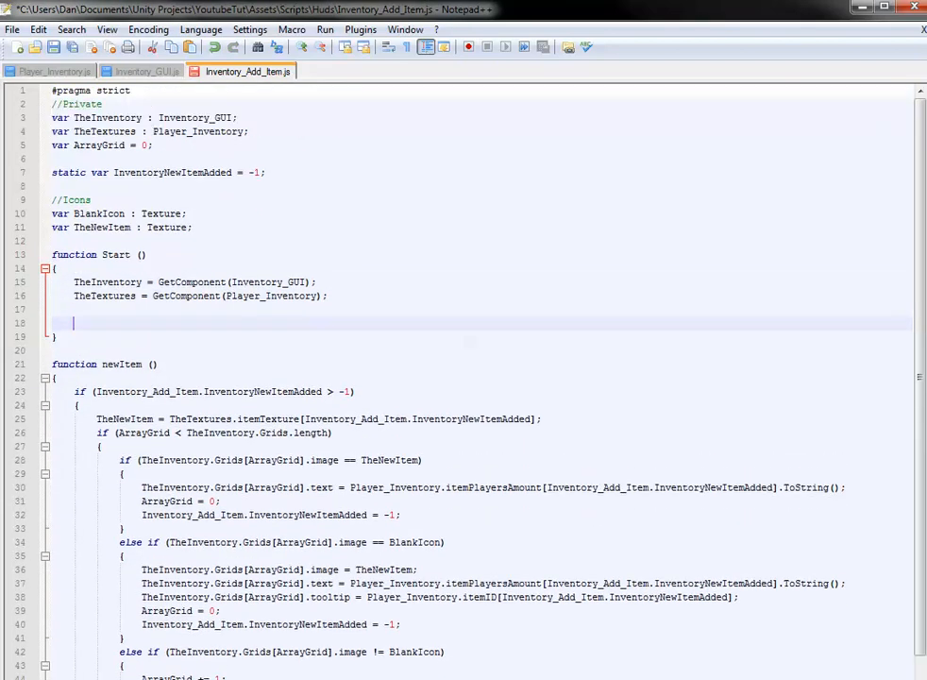
Step: Begin the loop header 'for (var i = 0;' after checking itemPlayersAmount in Player_Inventory.js
type("for (")
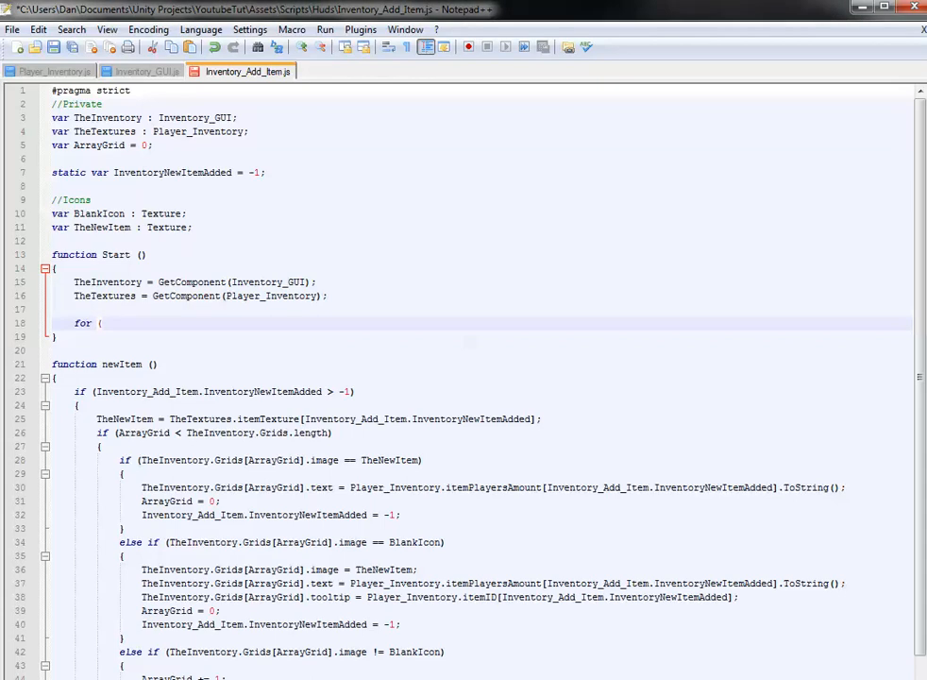
type("var i =")
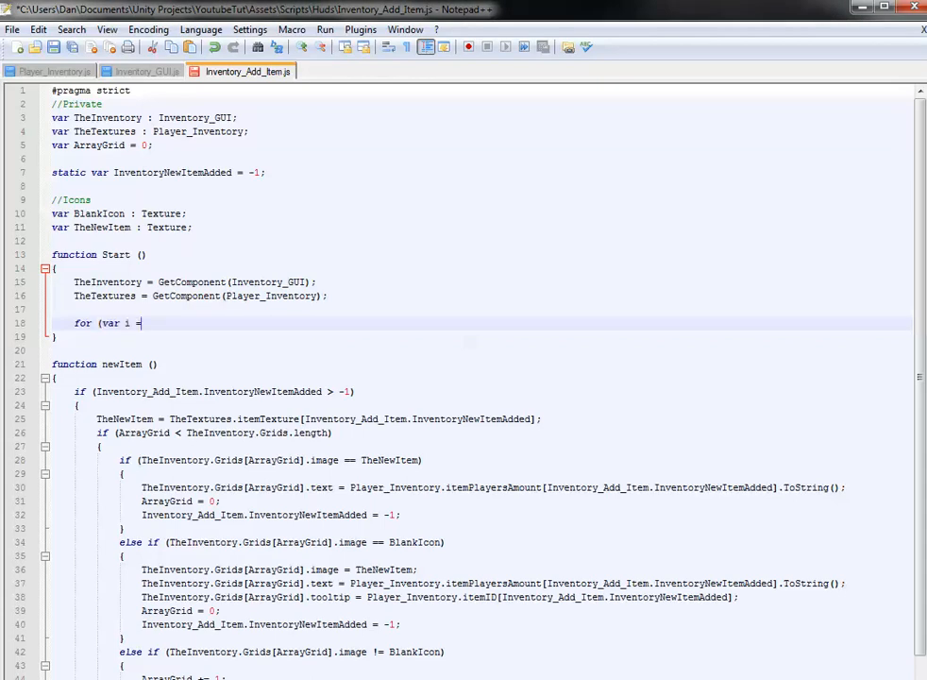
type("0; i <")
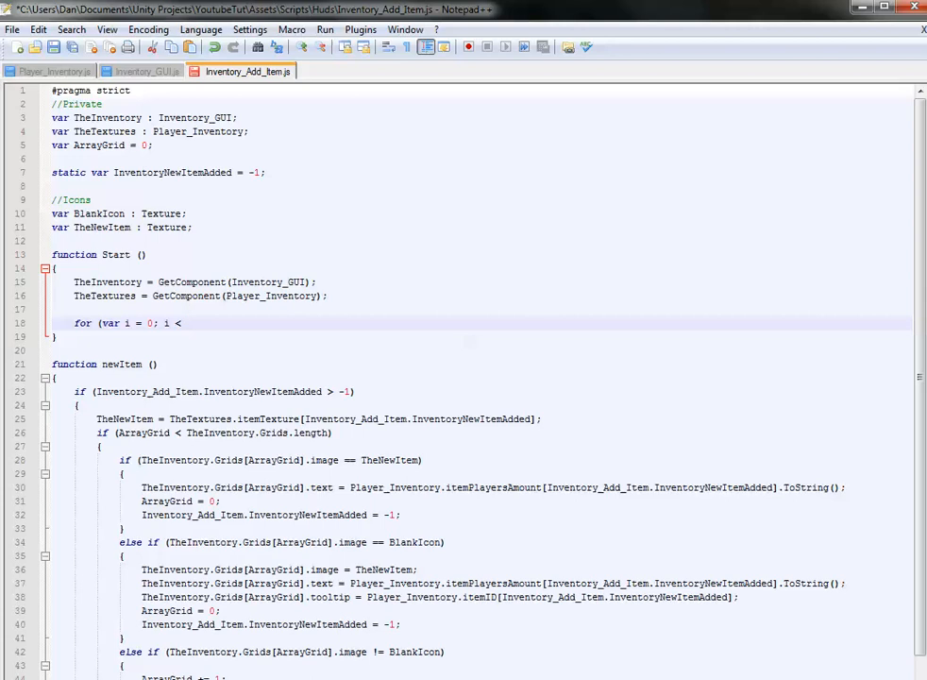
left_click(54, 71)
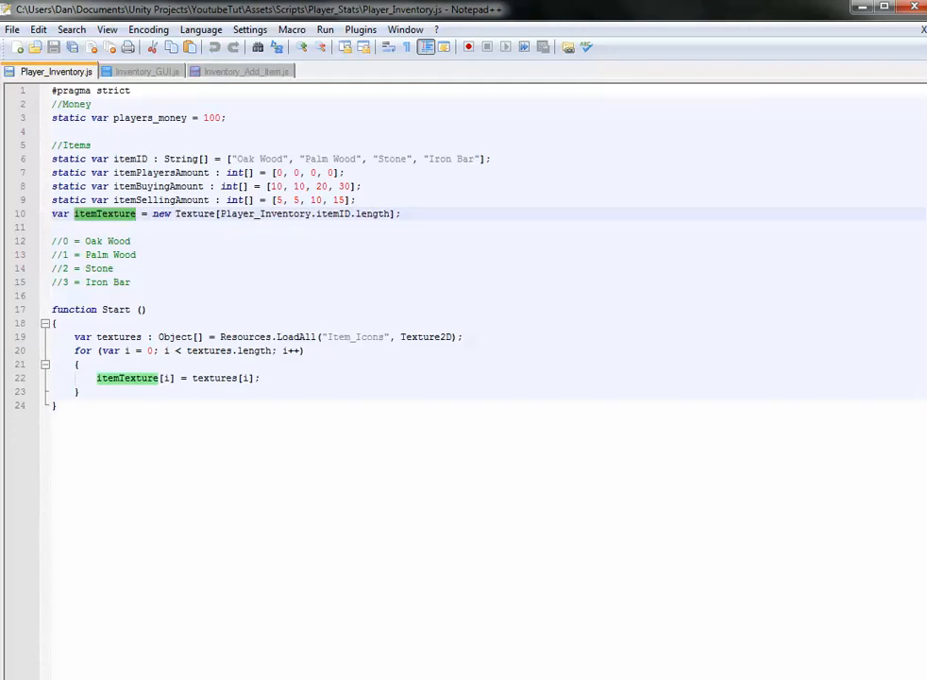
double_click(161, 173)
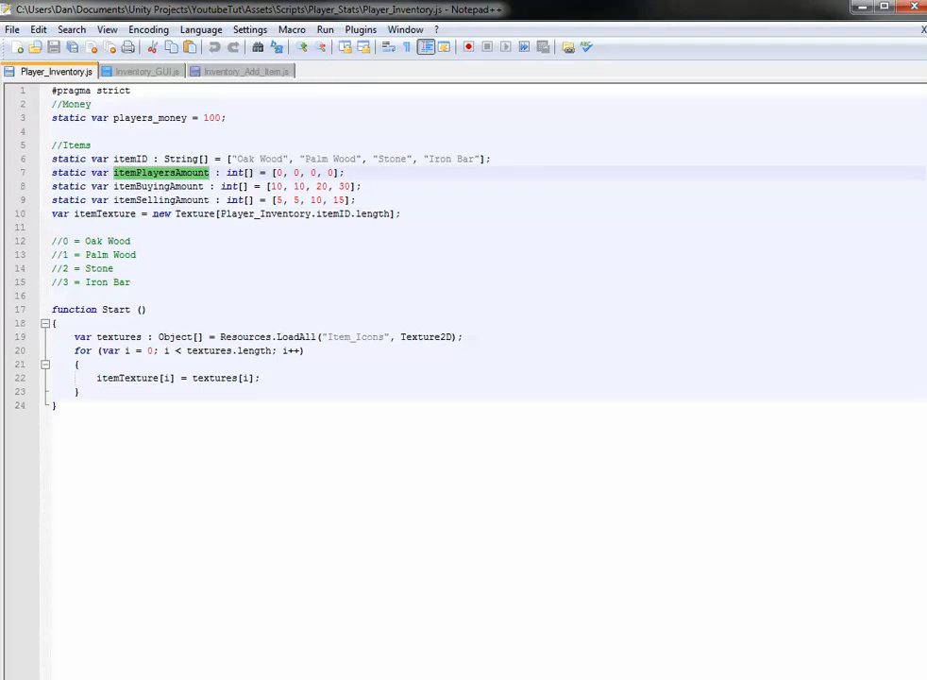
left_click(247, 71)
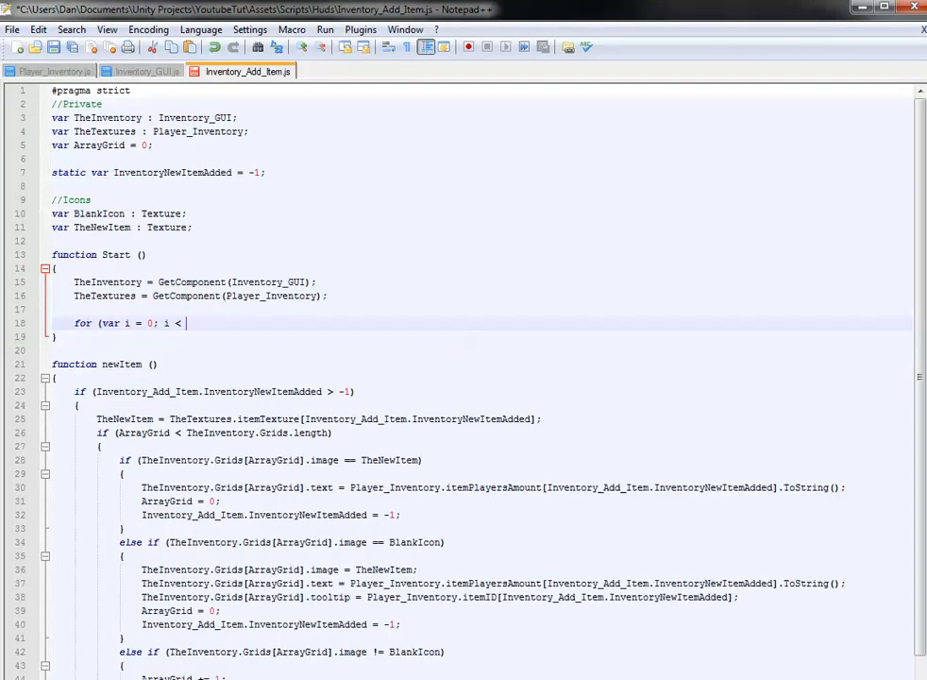
Step: Complete the header with 'Player_Inventory.itemPlayersAmount.length; i++'
type("Playe")
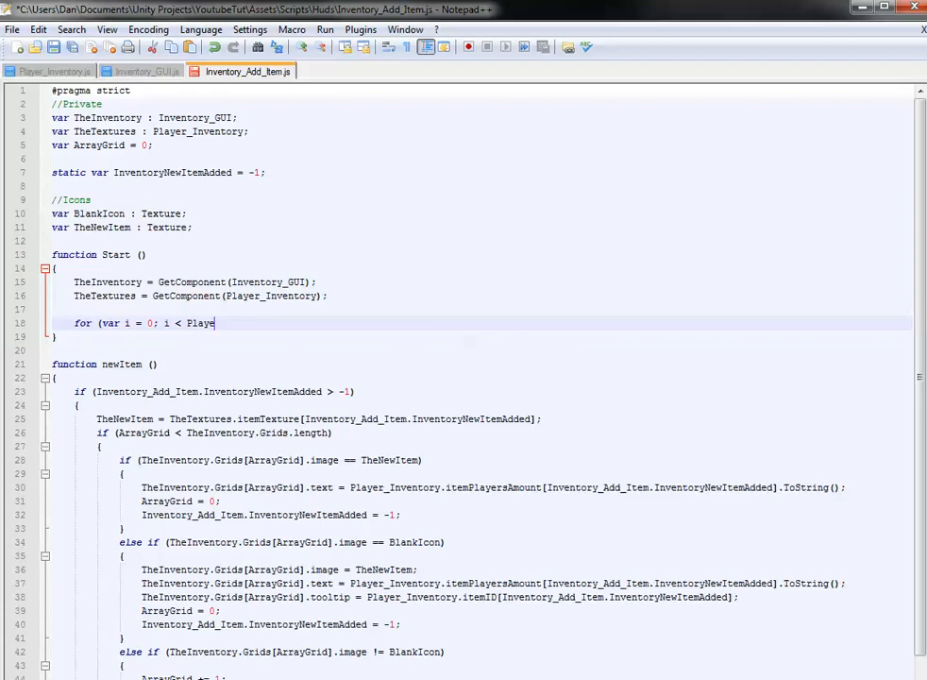
type("r_Inventory.")
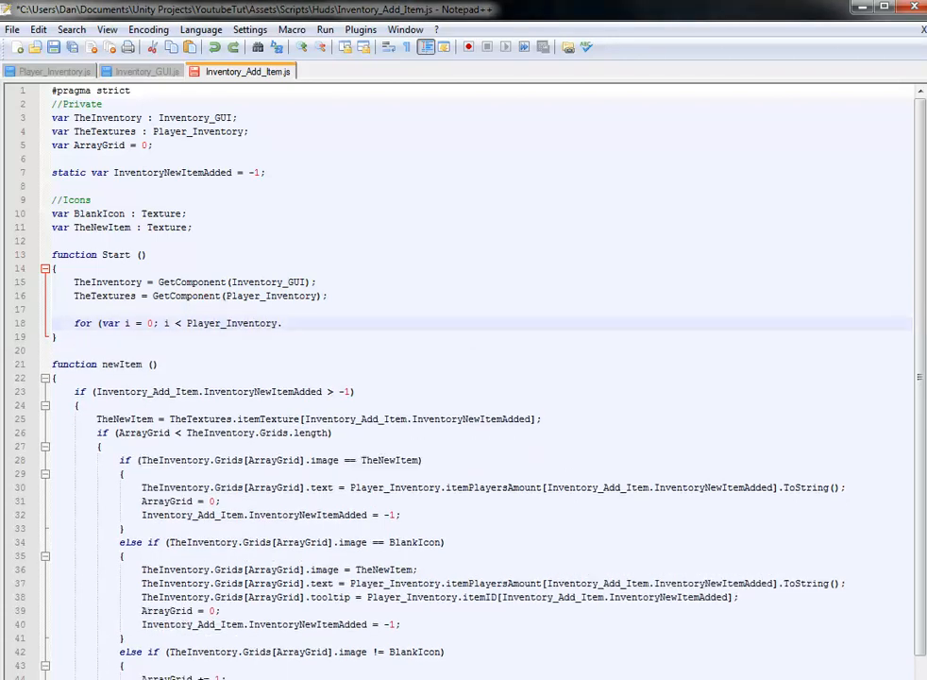
left_click(54, 70)
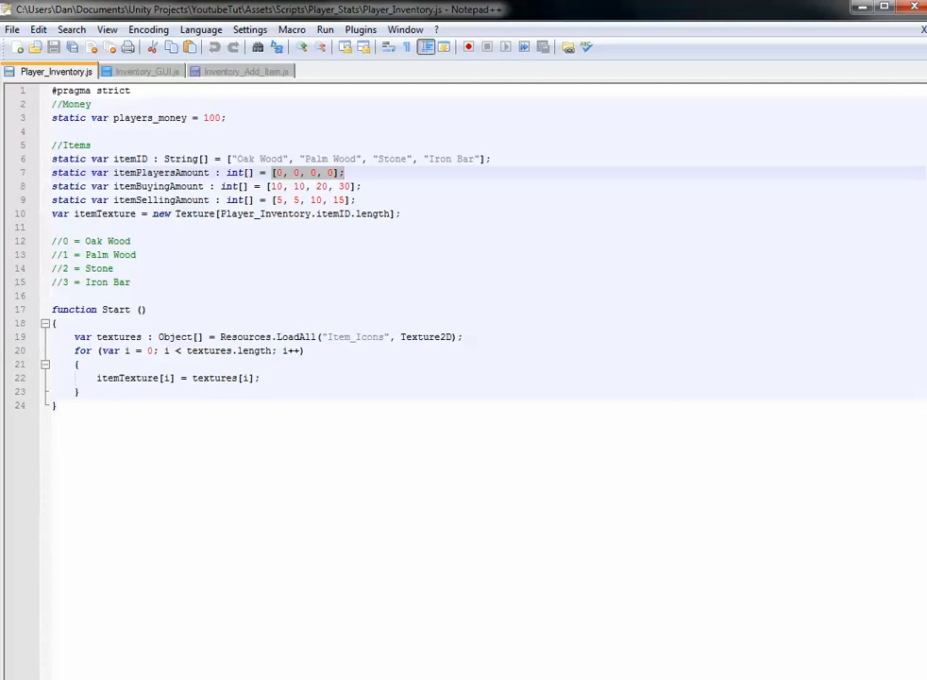
left_click(241, 70)
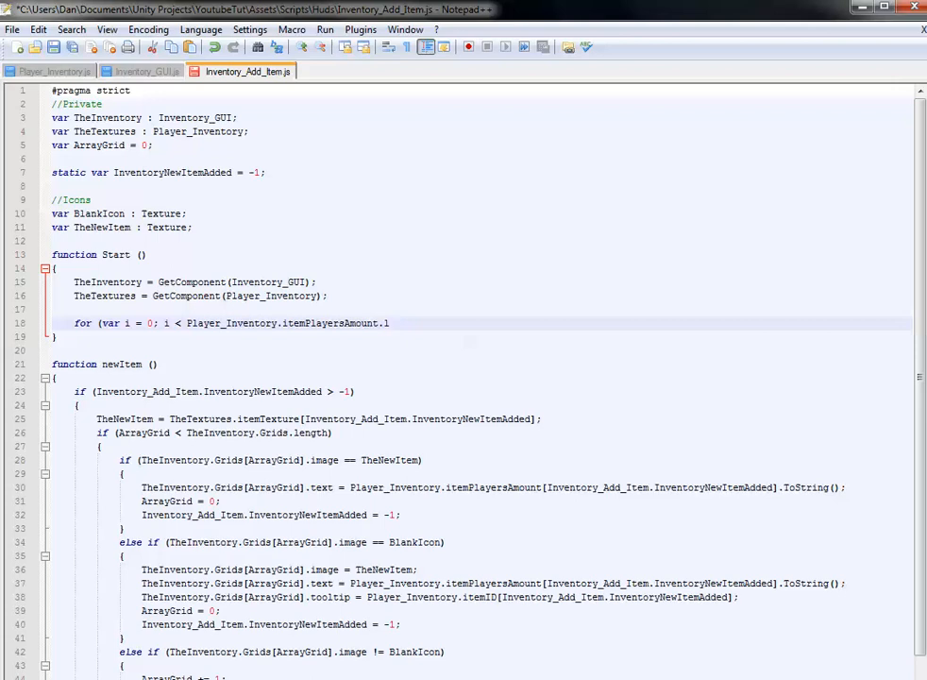
type("ength;")
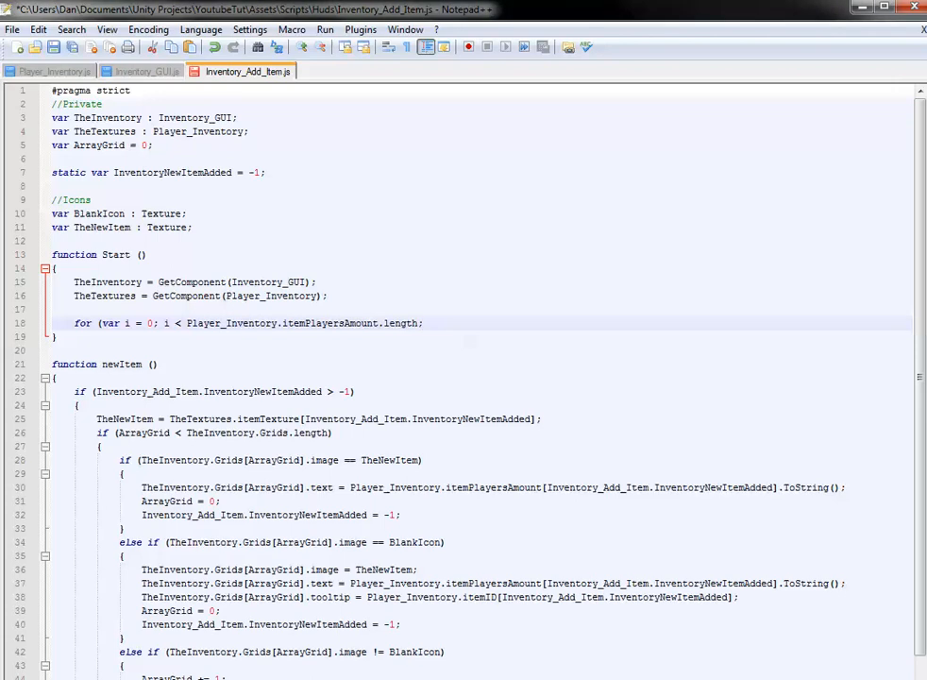
type("i++)")
type("{")
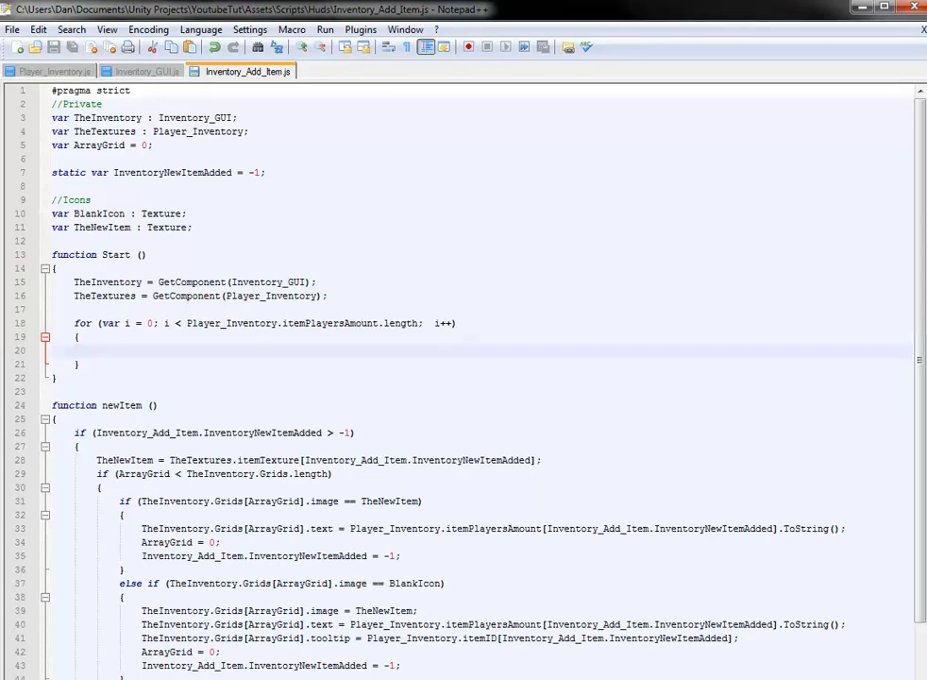
Step: Add 'if (Player_Inventory.itemPlayersAmount[i] > 0)' containing 'print (i);' in the loop body
double_click(441, 323)
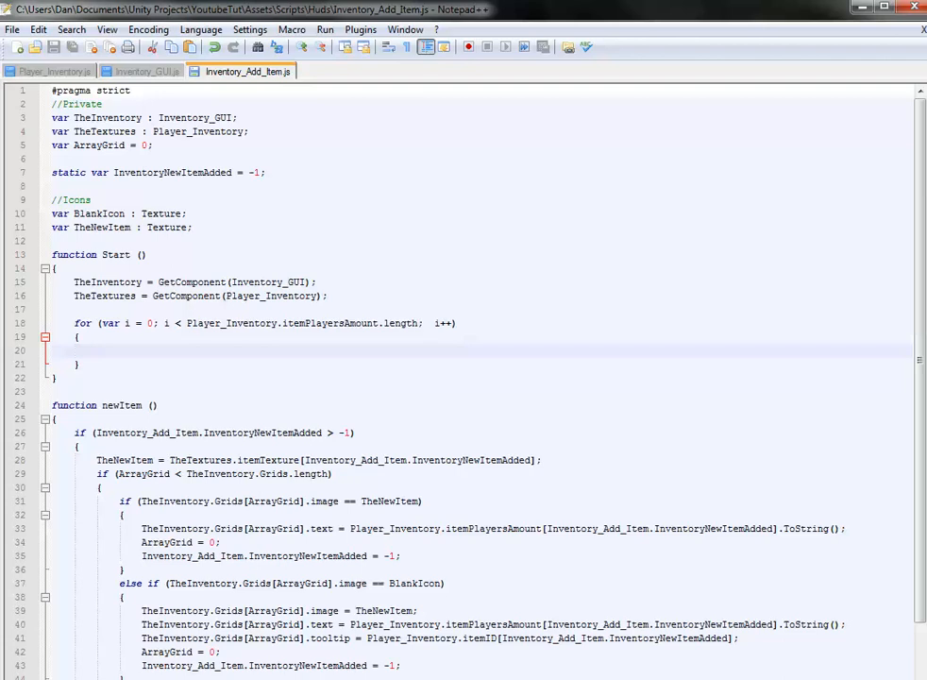
left_click(94, 350)
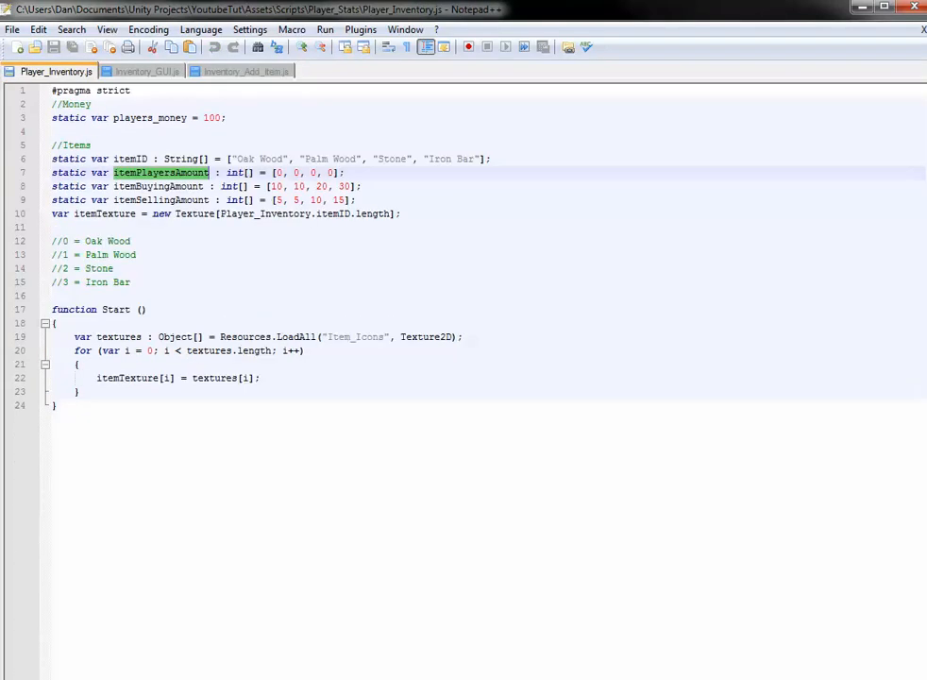
left_click(248, 70)
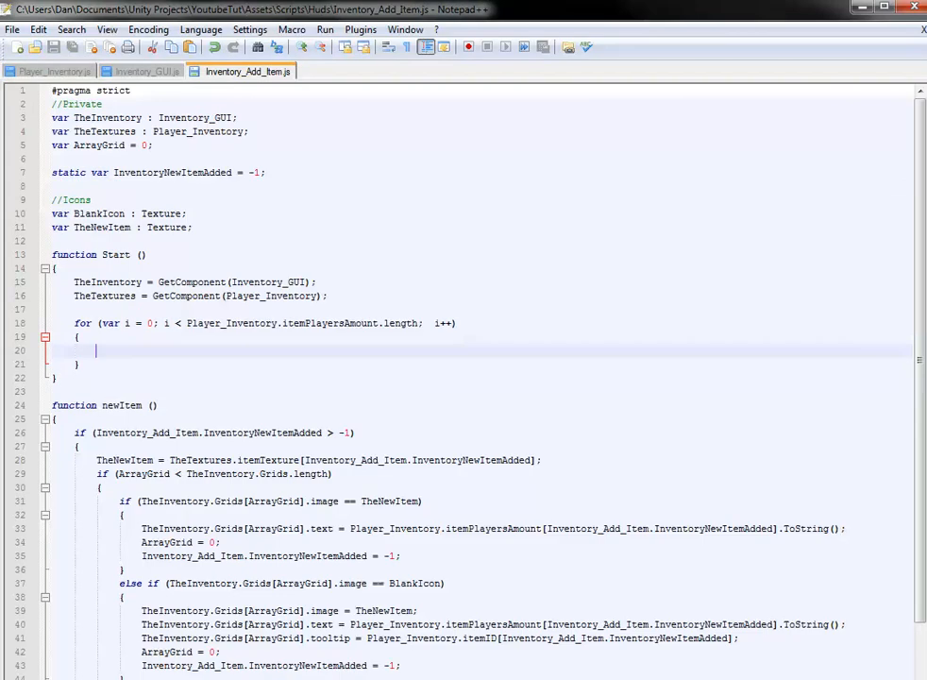
type("if")
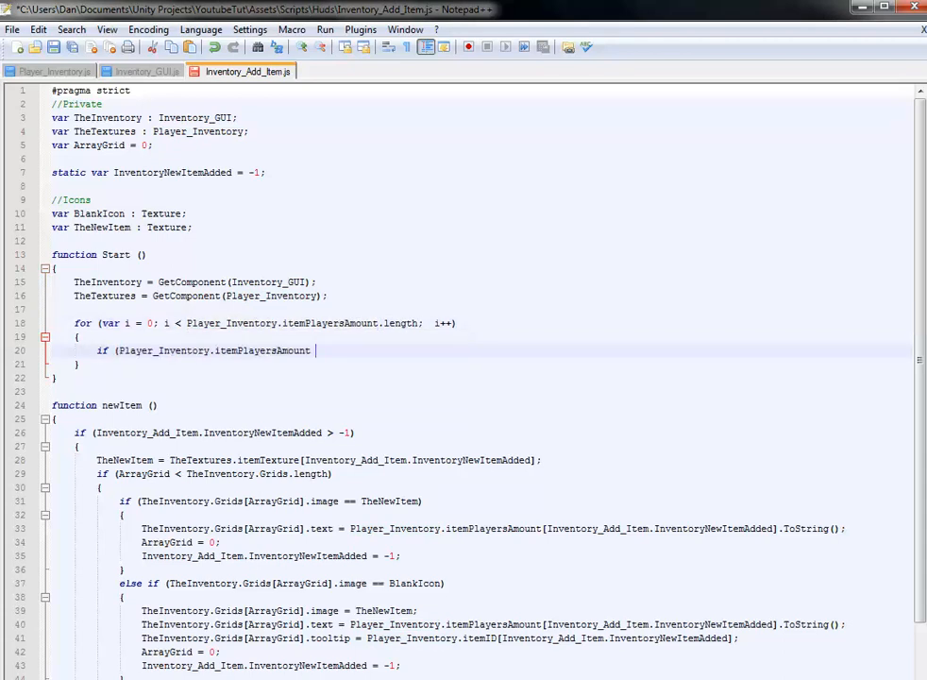
type("[i")
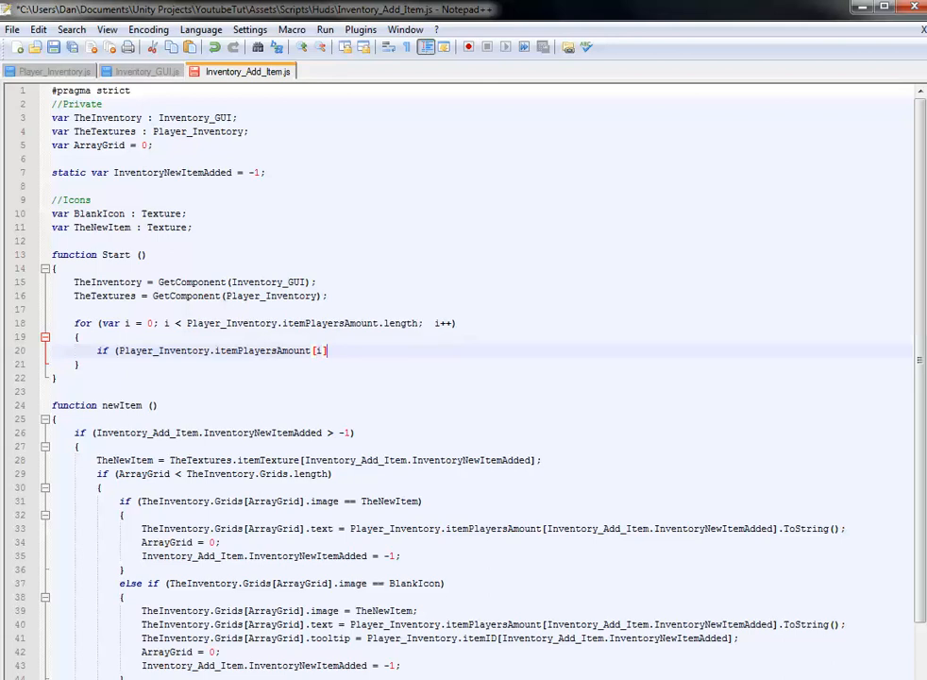
type("> 0")
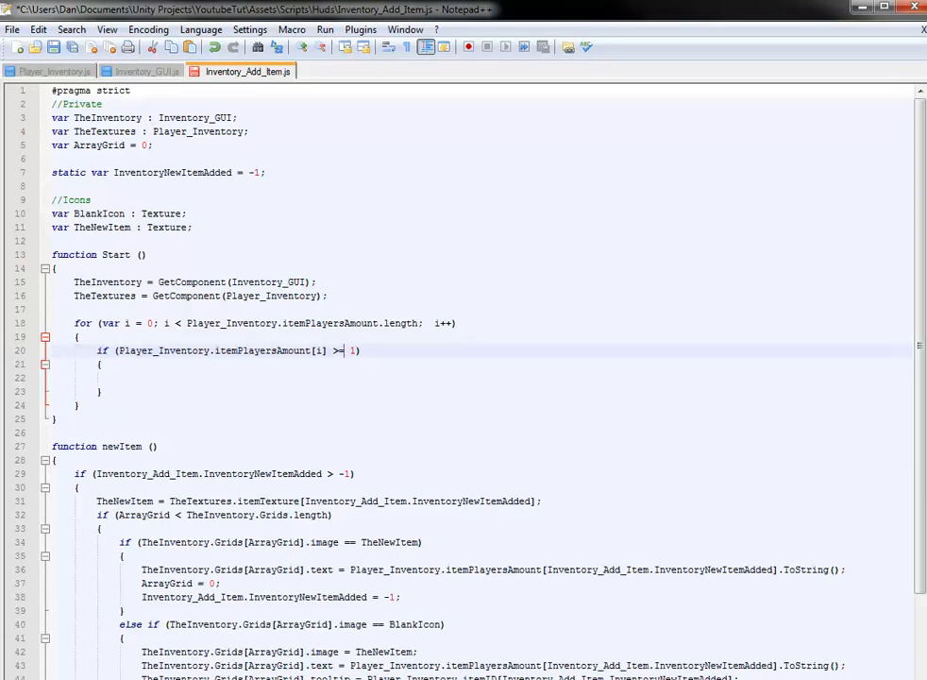
key("Backspace")
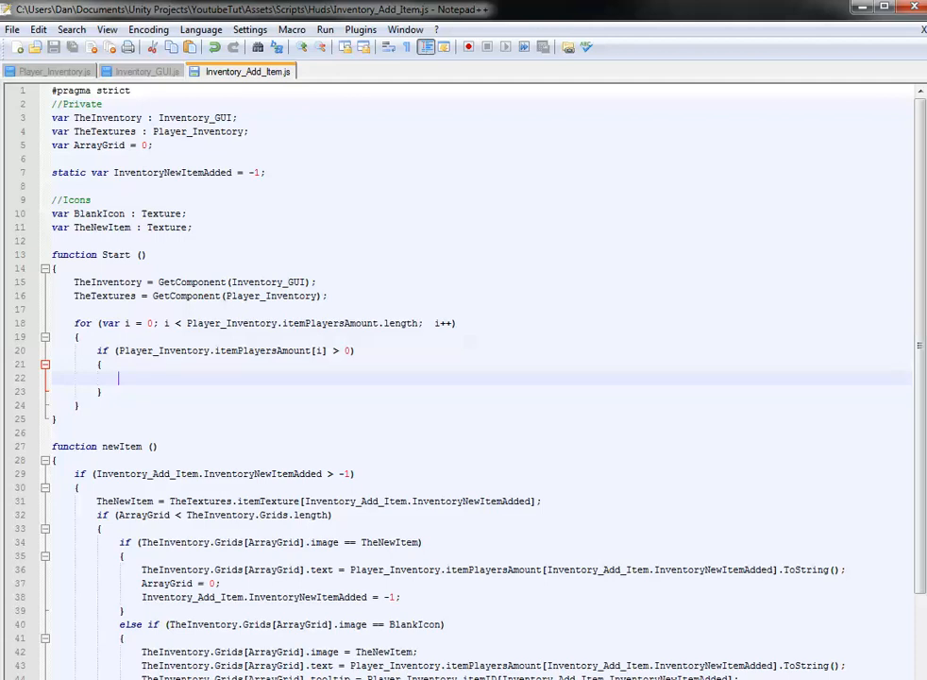
type("print")
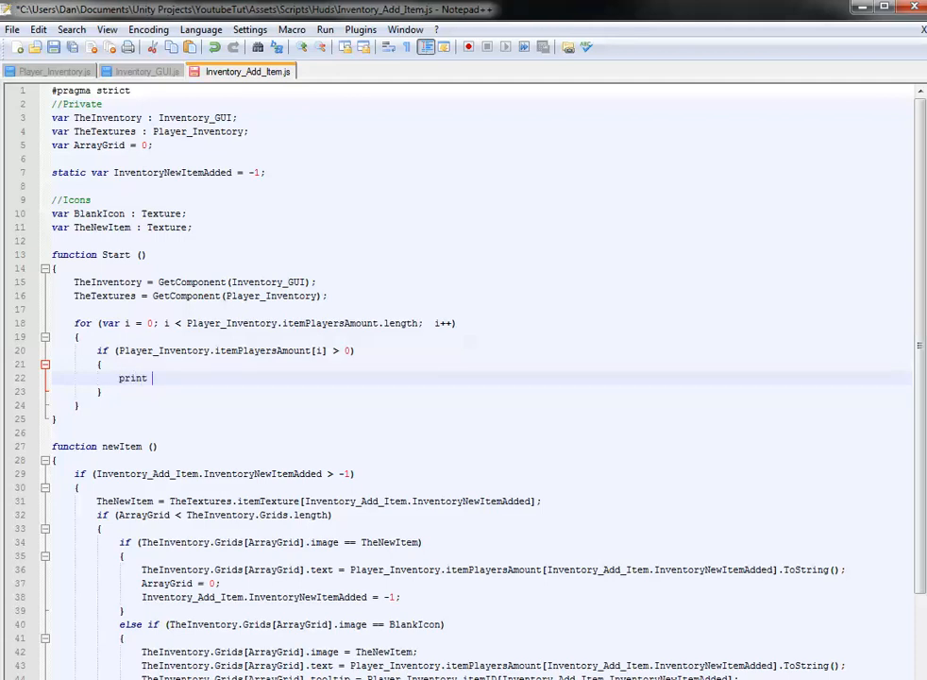
type("(i);")
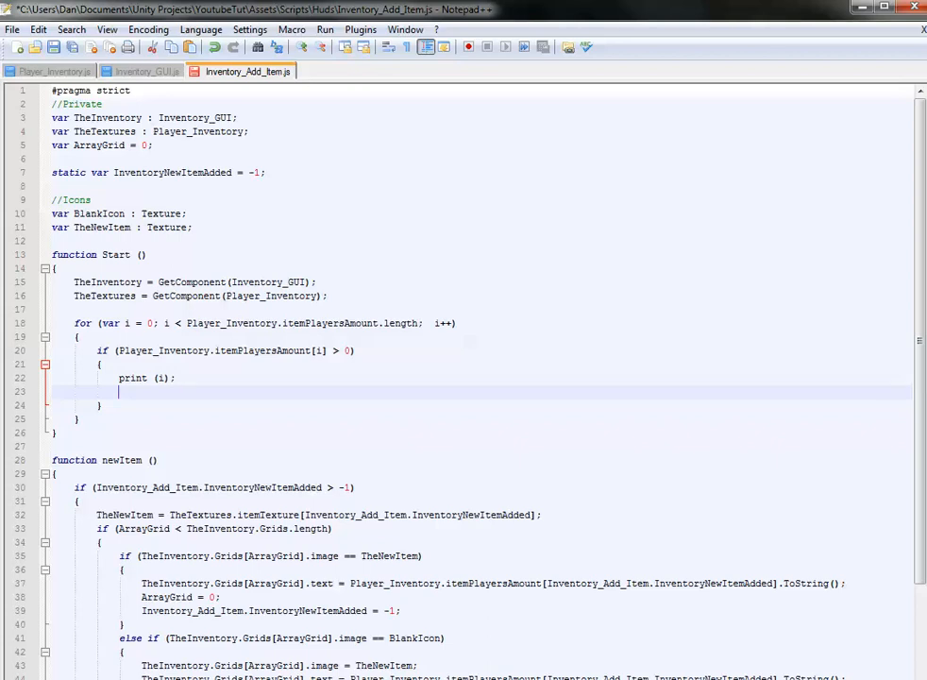
Step: Scroll through the script to newItem's Grids image, text and tooltip lines
scroll("down", 3)
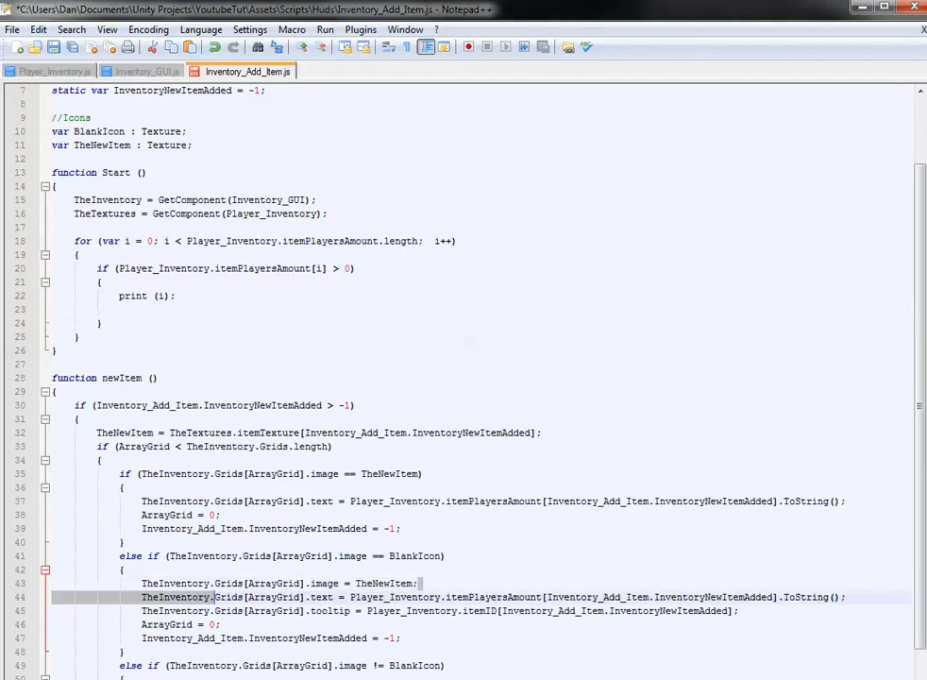
scroll("up", 3)
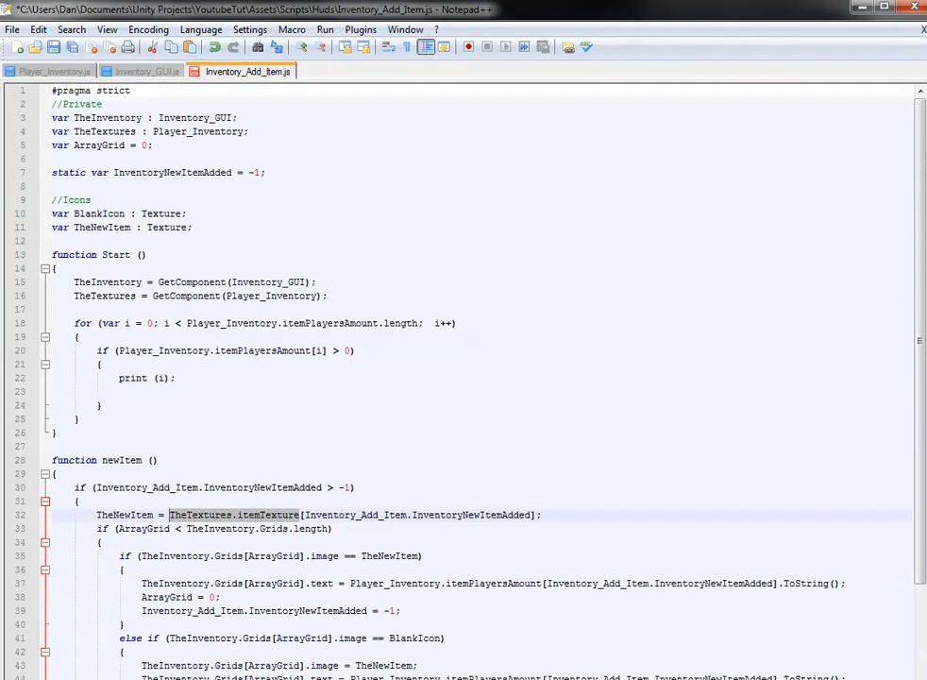
scroll("down", 3)
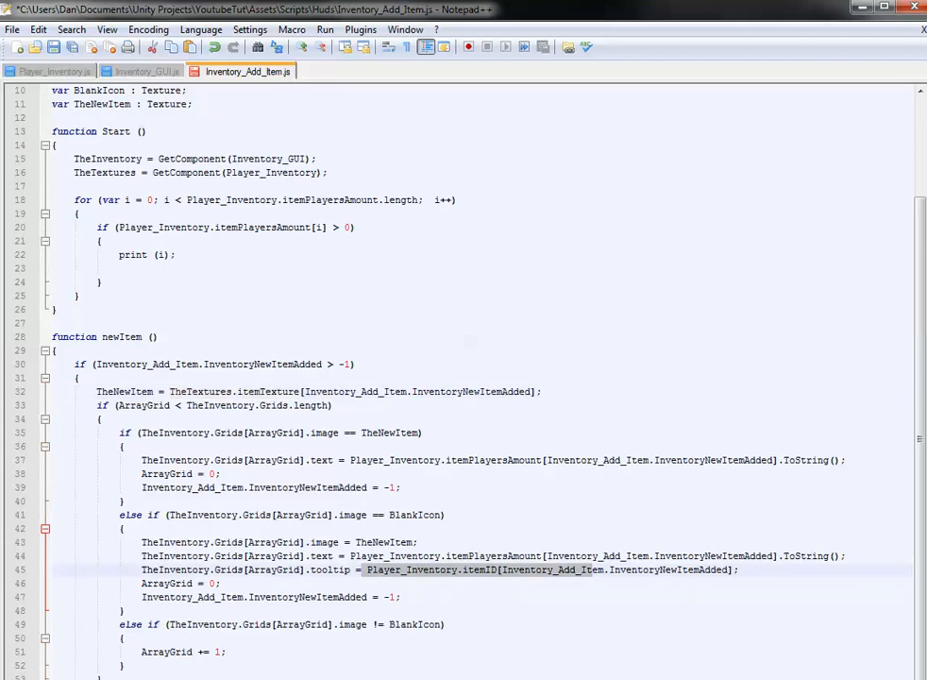
scroll("up", 3)
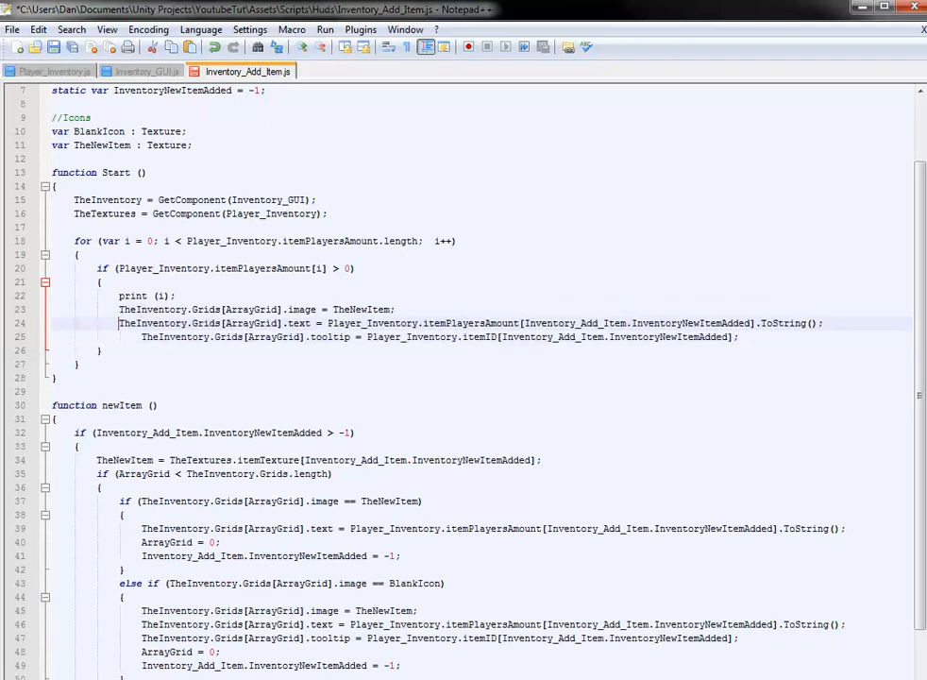
scroll("up", 3)
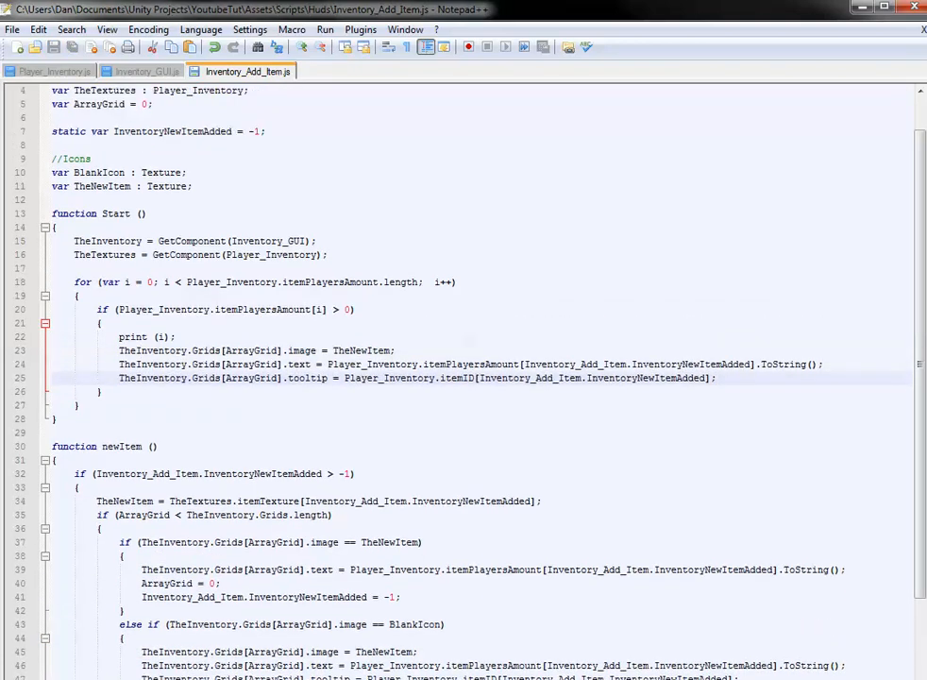
Step: Change the pasted image line to use TheTextures and grid index i
double_click(362, 350)
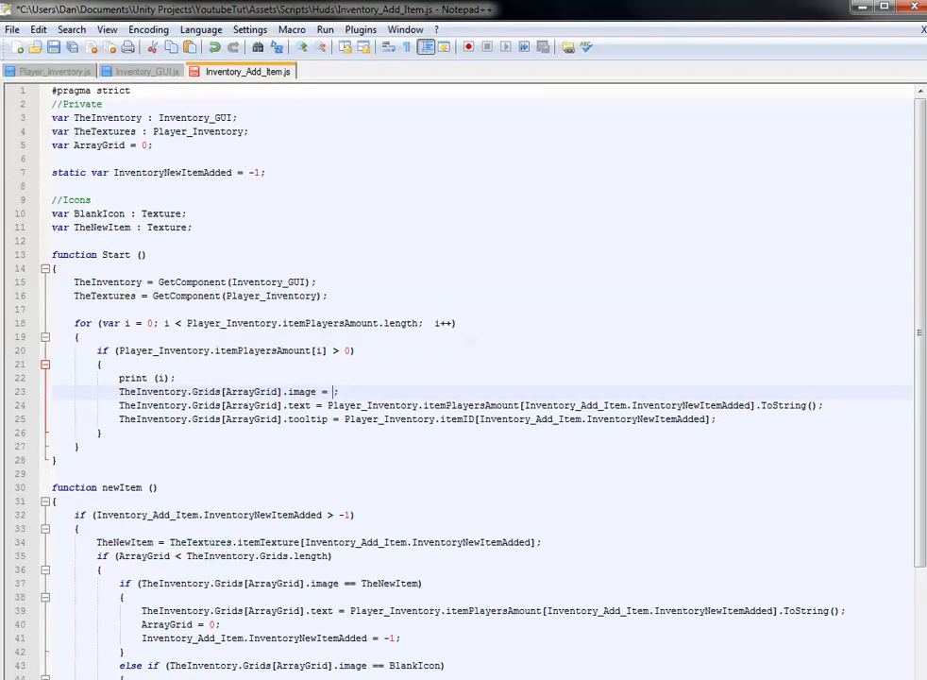
type("TheTextures")
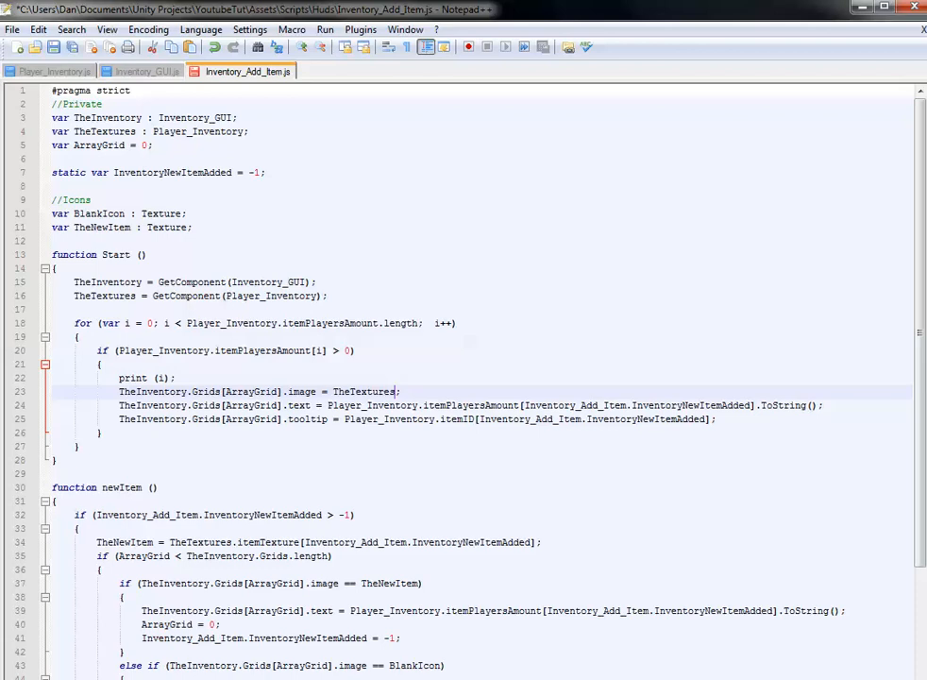
type("itemTexture[i")
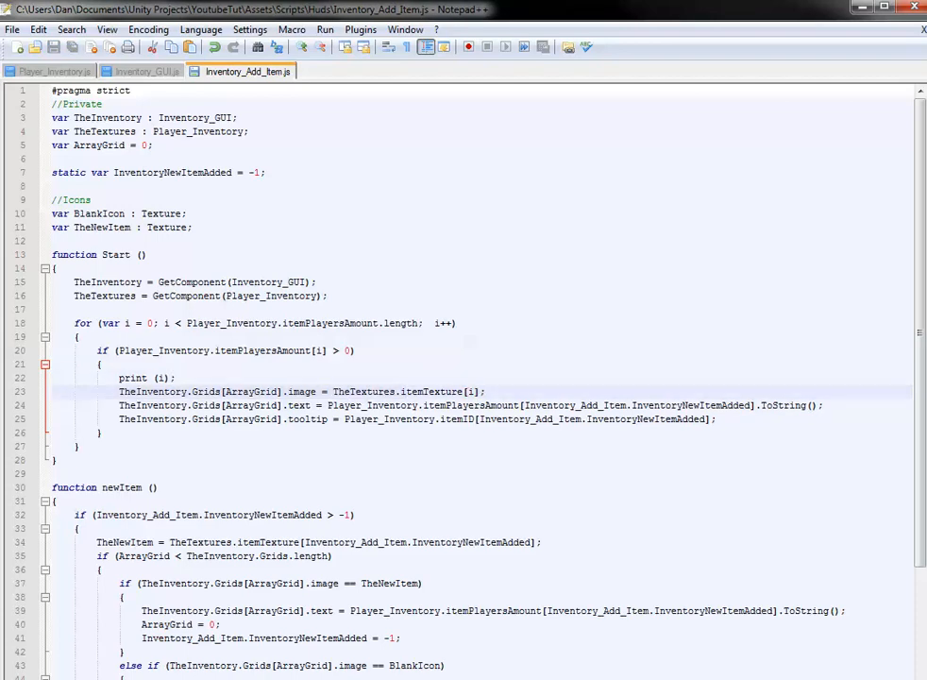
double_click(98, 144)
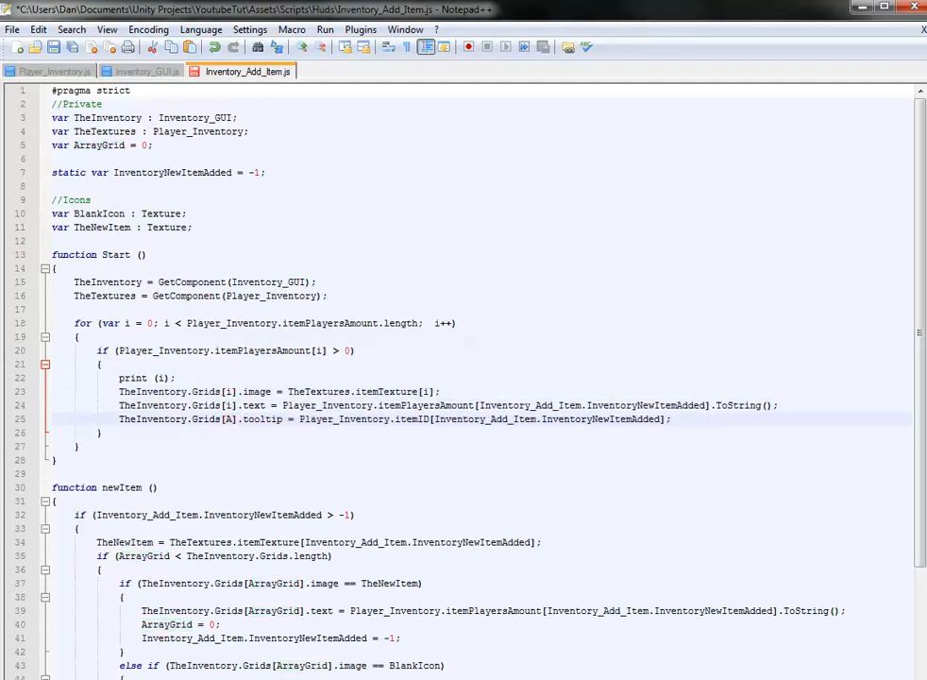
Step: Move the tooltip line above the text line and index their item IDs with i
left_click(231, 420)
type("i")
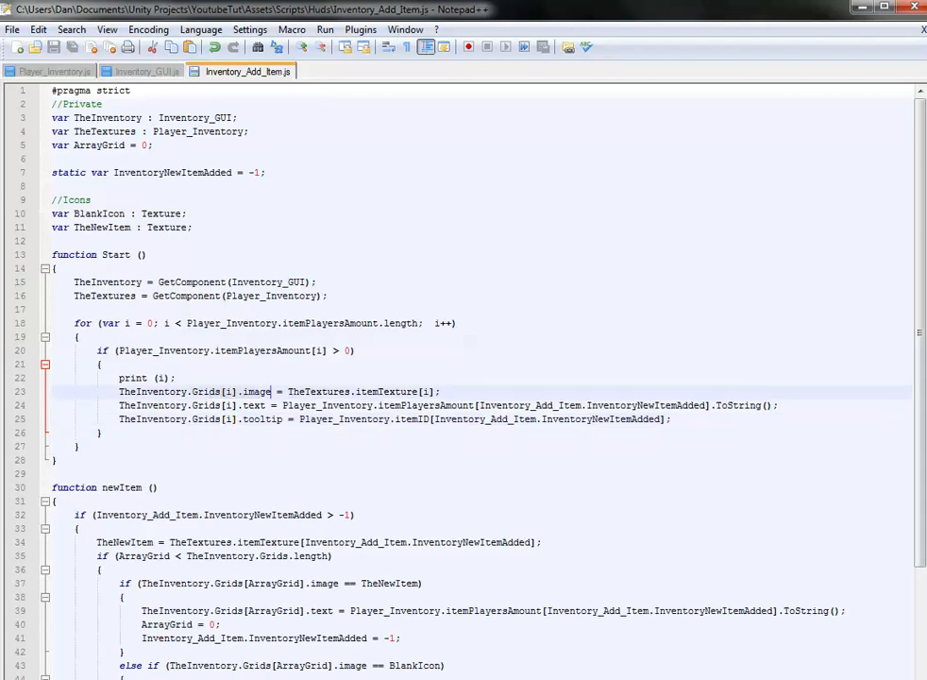
double_click(386, 391)
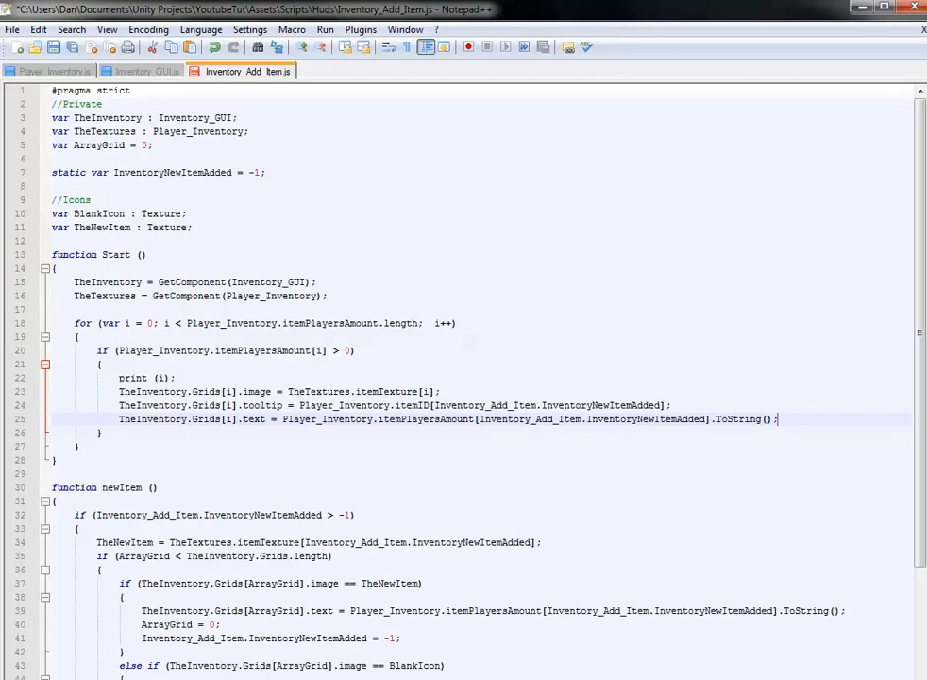
double_click(547, 405)
type("i")
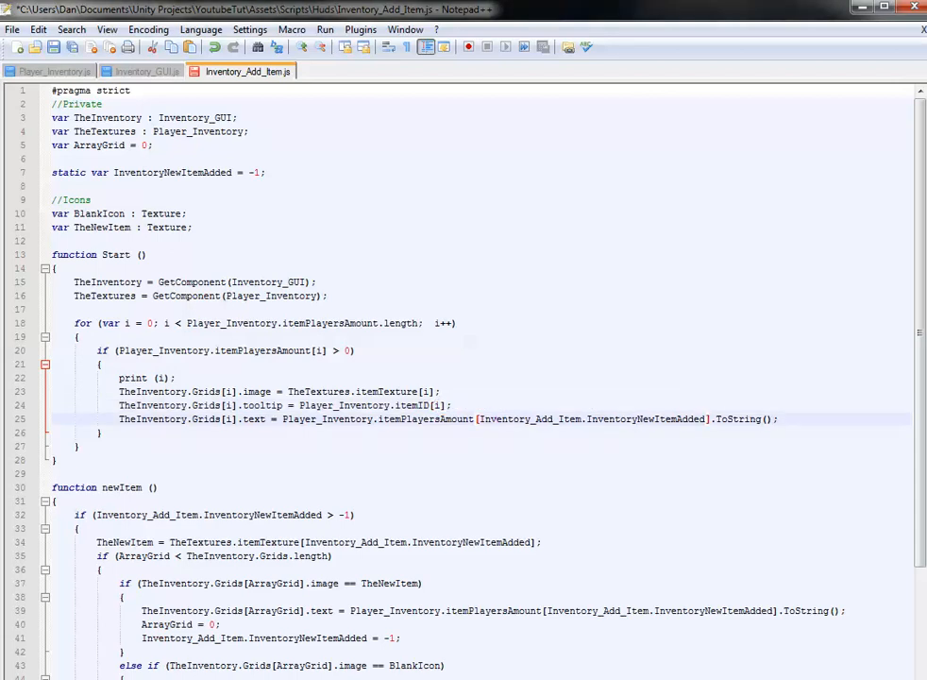
double_click(529, 419)
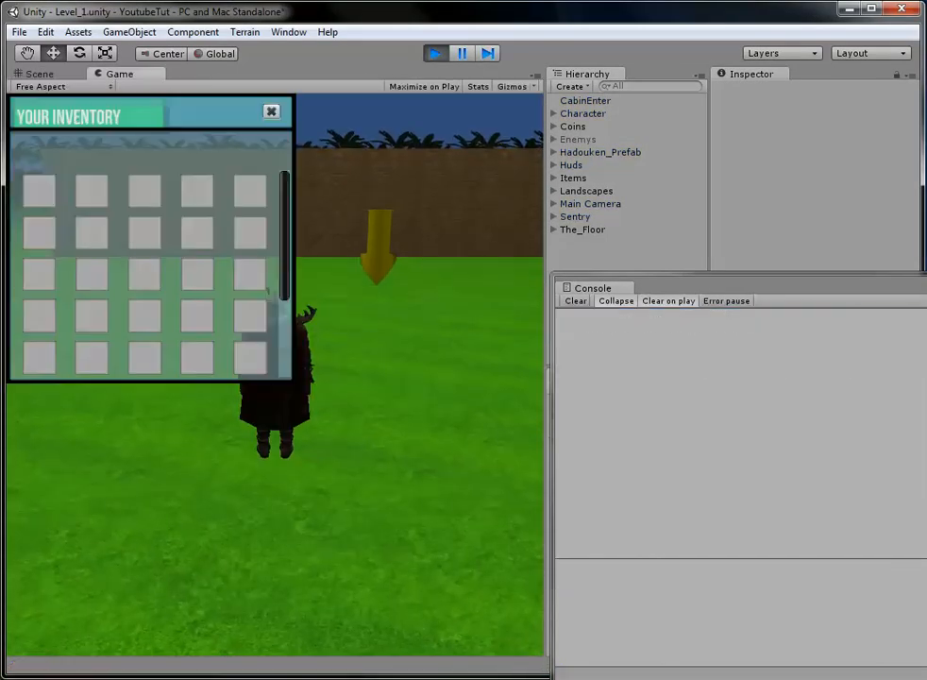
Step: Run the game, check the inventory grid and Console prints, then stop play mode
left_click(272, 112)
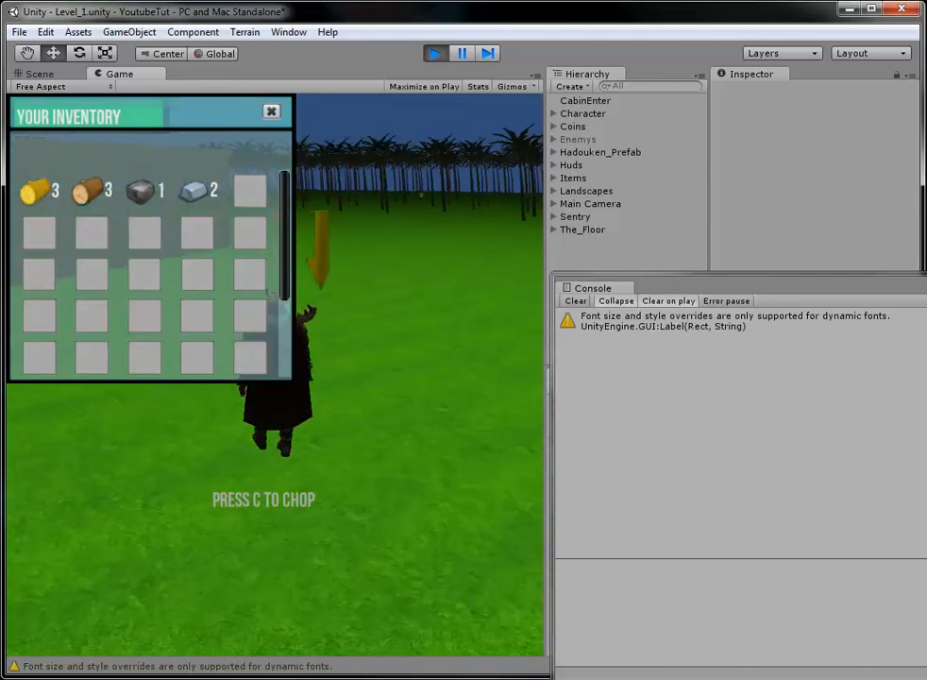
left_click(271, 111)
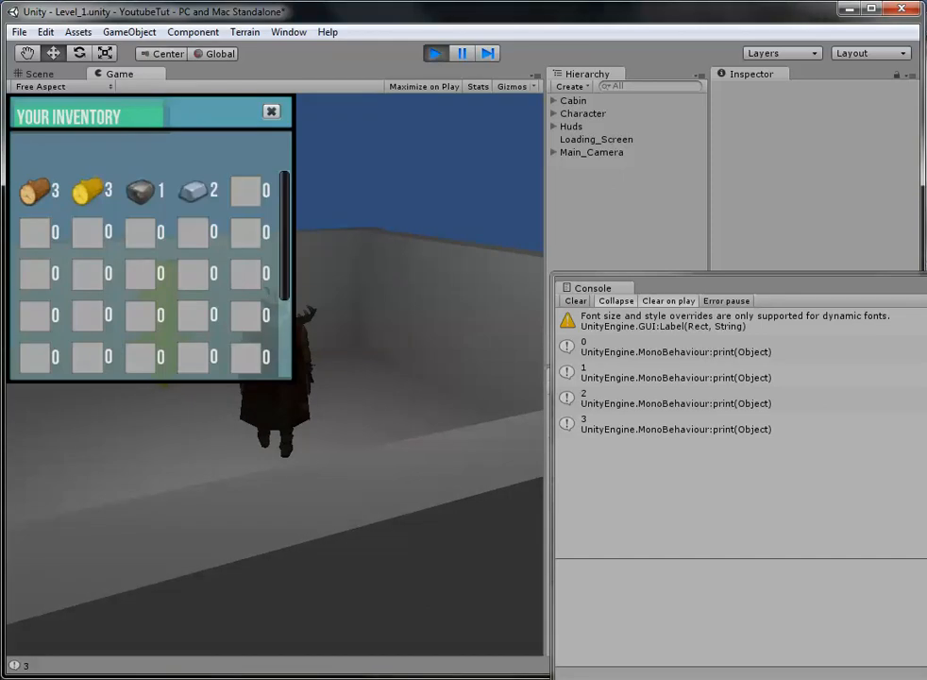
left_click(272, 112)
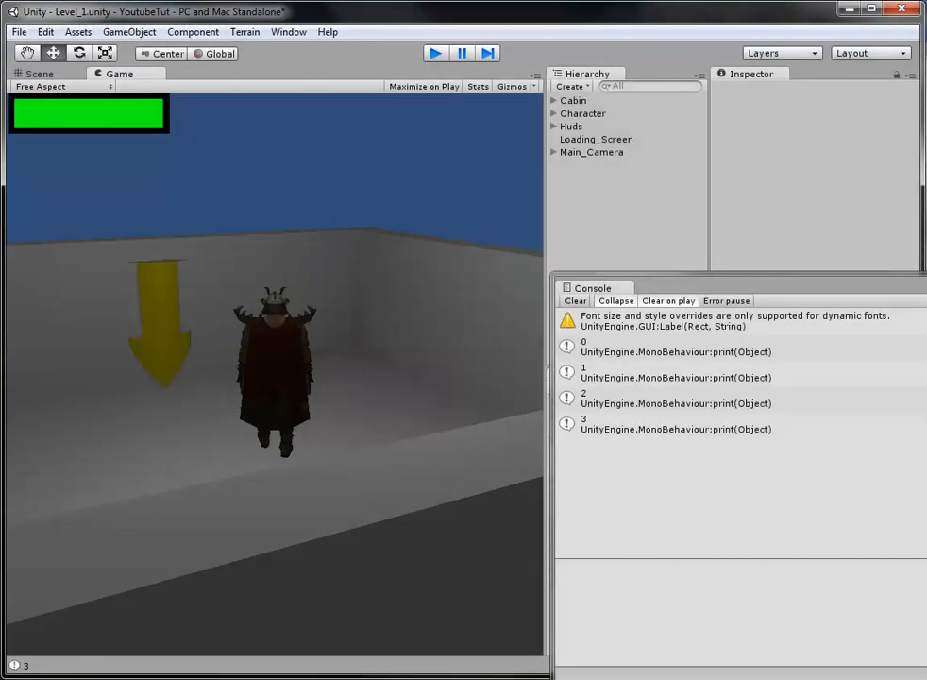
Step: Restart play mode to recheck that item counts of 2 and 4 appear
left_click(38, 73)
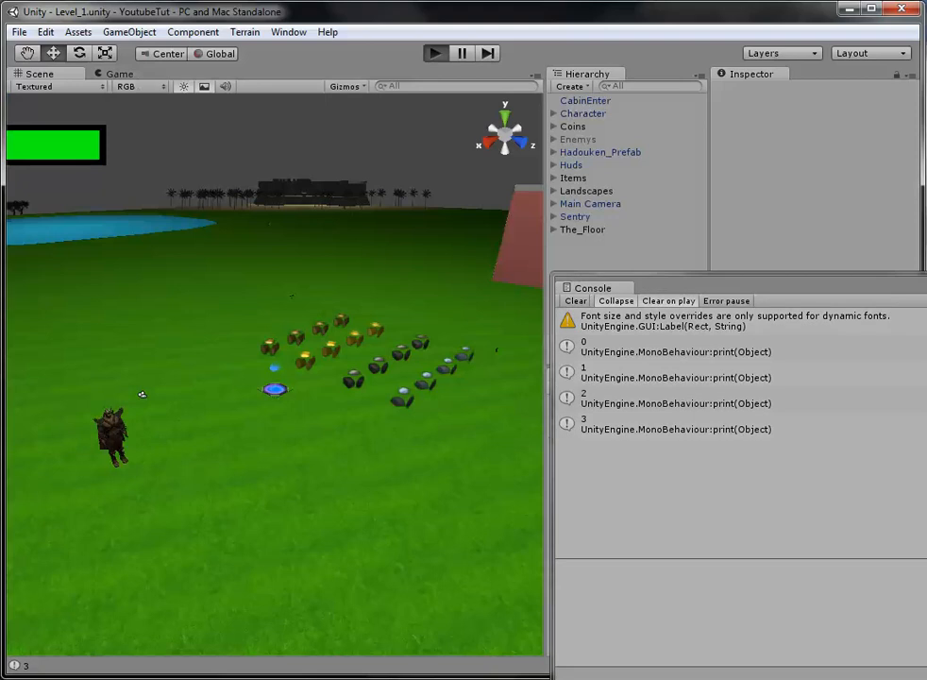
left_click(436, 53)
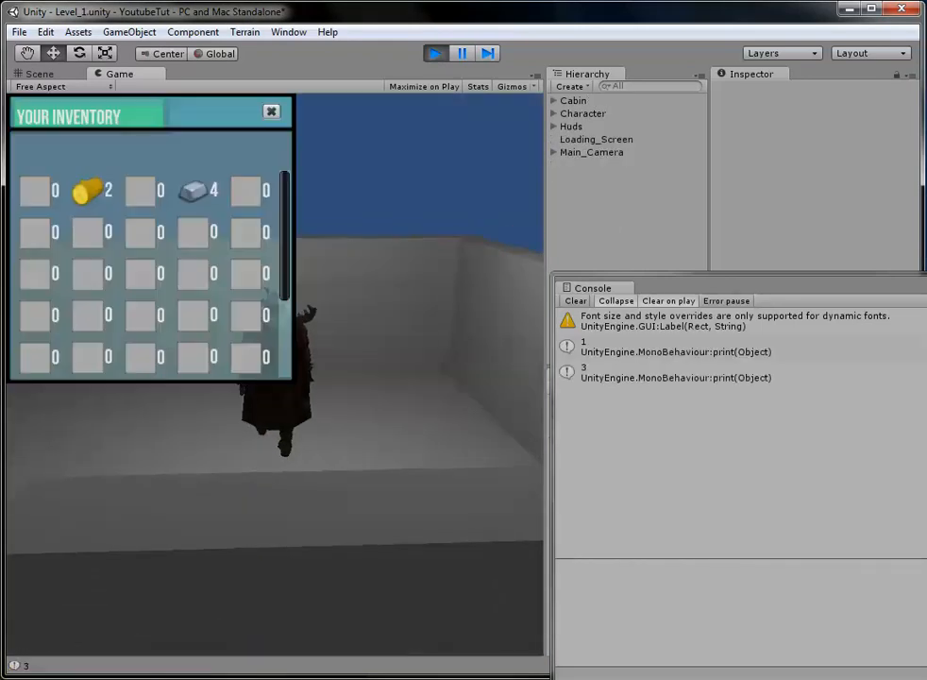
mouse_move(90, 190)
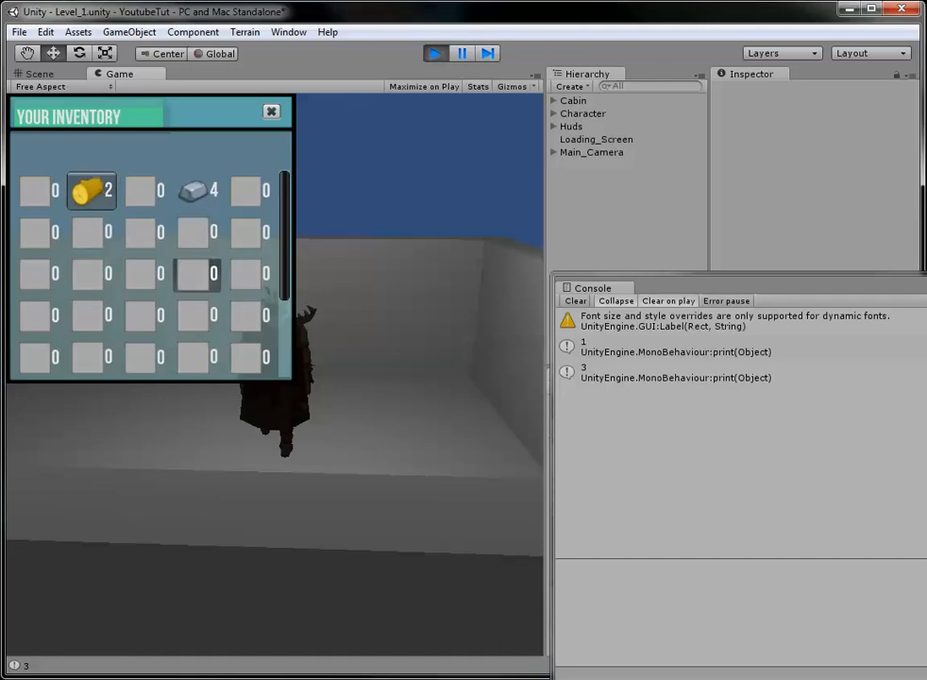
mouse_move(194, 191)
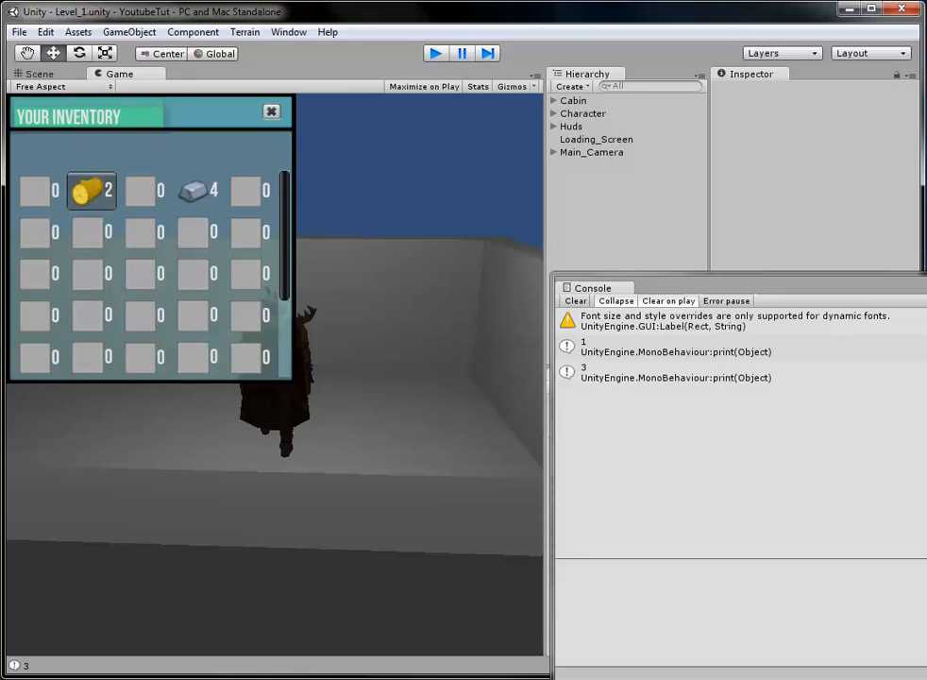
Step: Exit play mode, expand Resources/LoadingScreens and select all twelve loading-screen textures
left_click(40, 74)
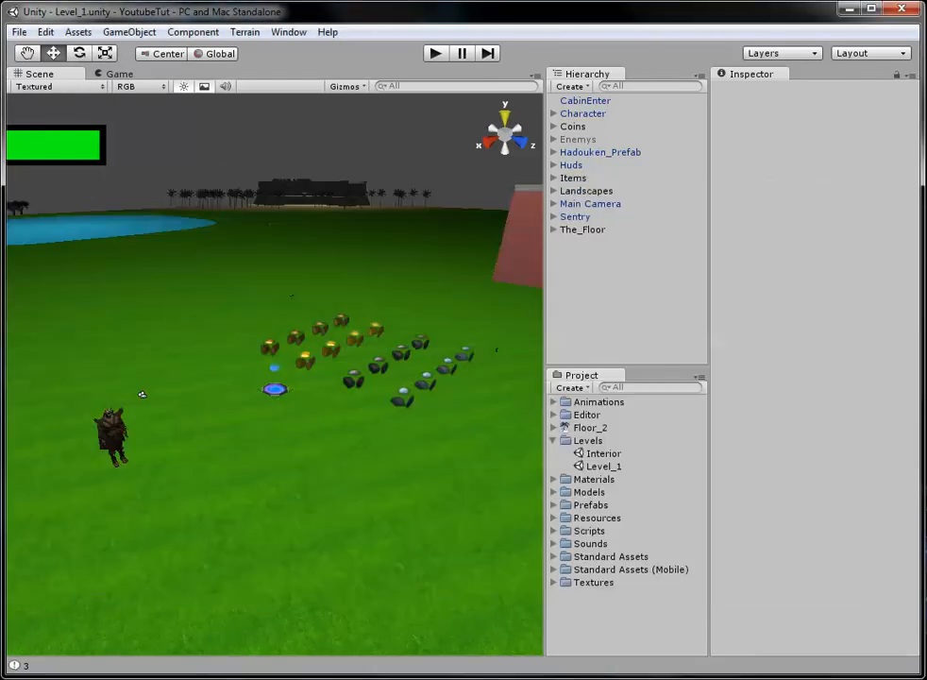
left_click(595, 359)
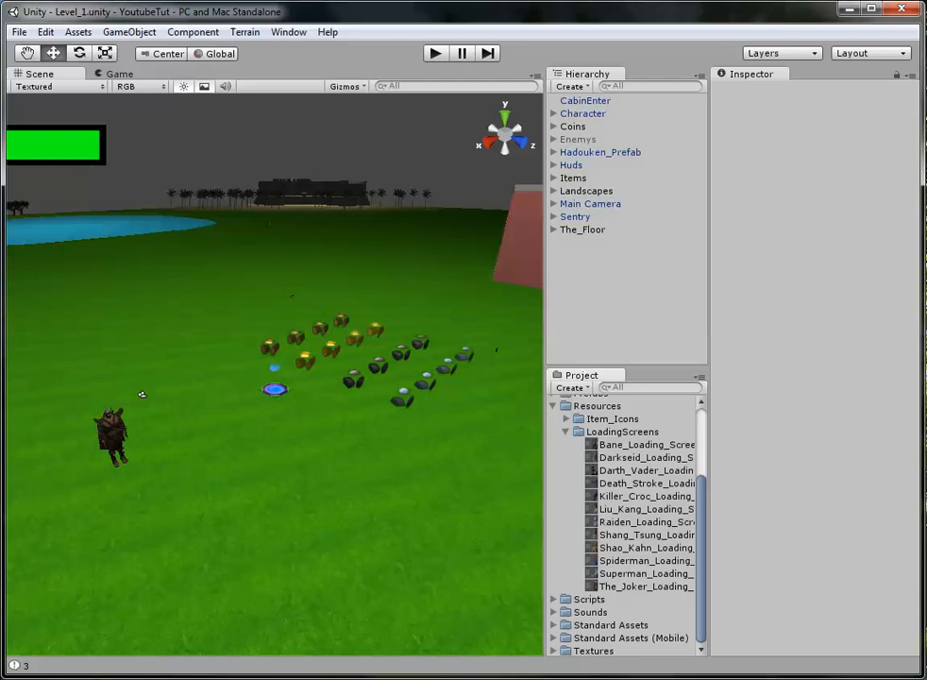
left_click(645, 469)
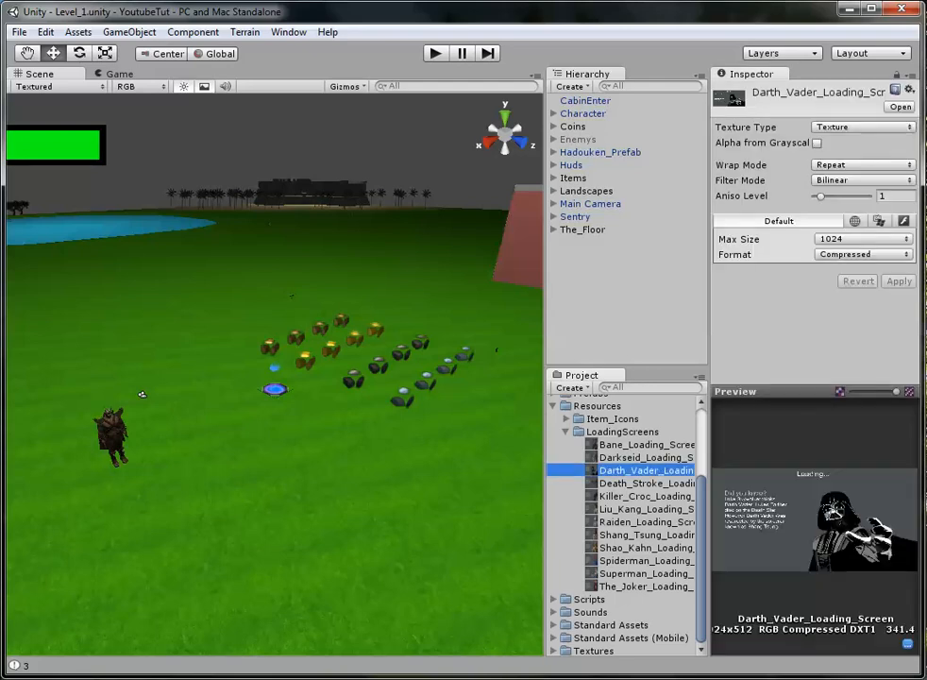
left_click(647, 482)
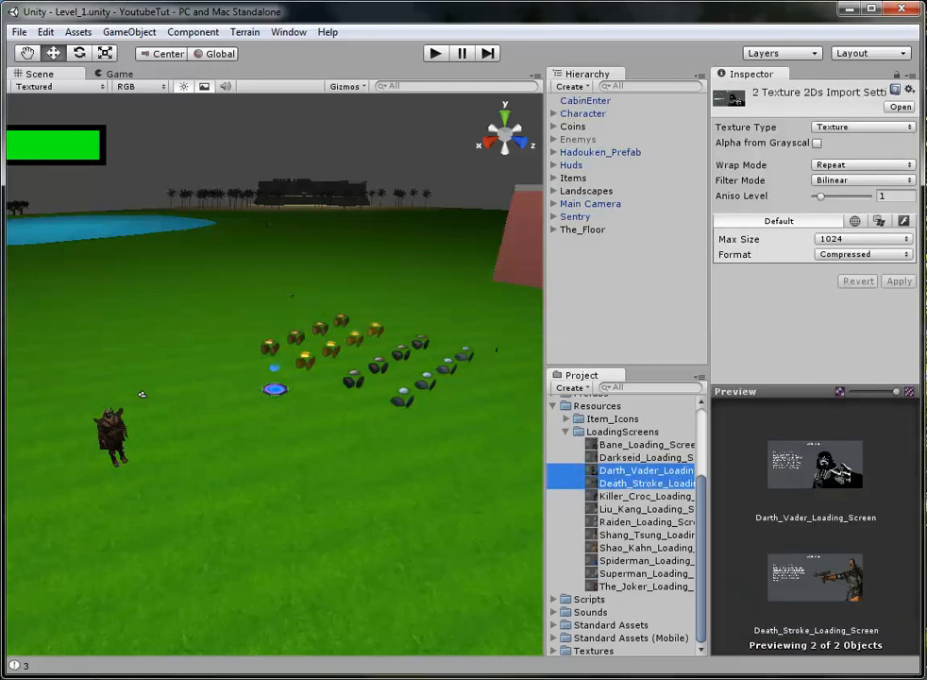
left_click(647, 534)
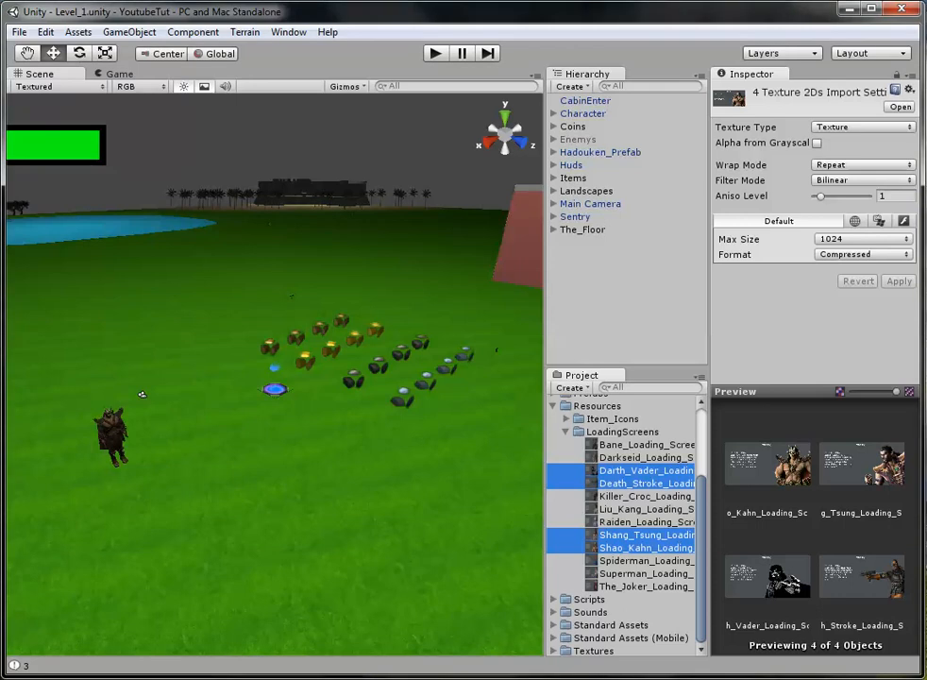
left_click(647, 444)
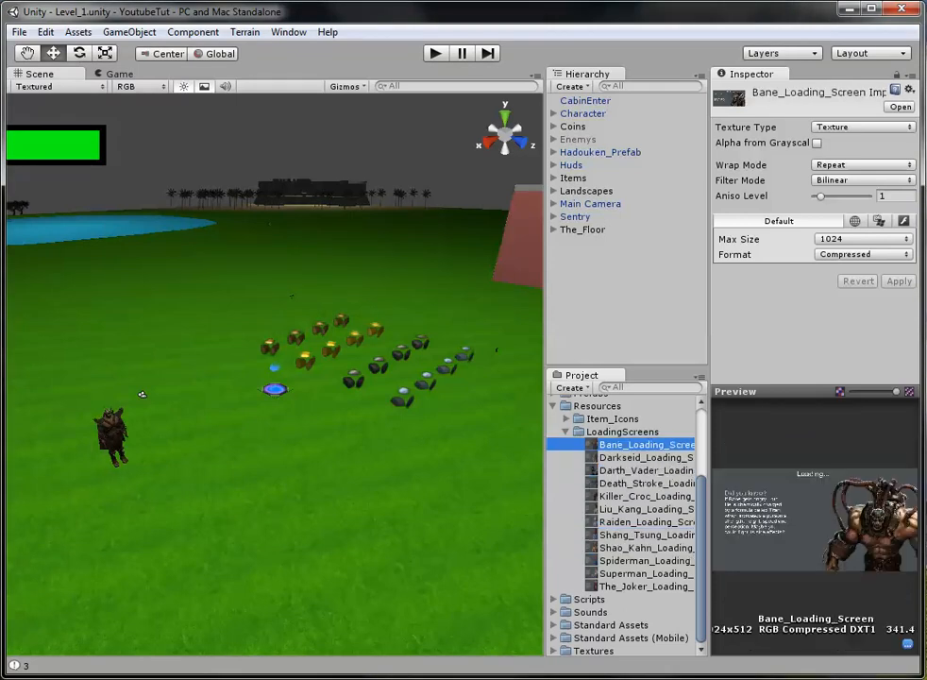
left_click(646, 585)
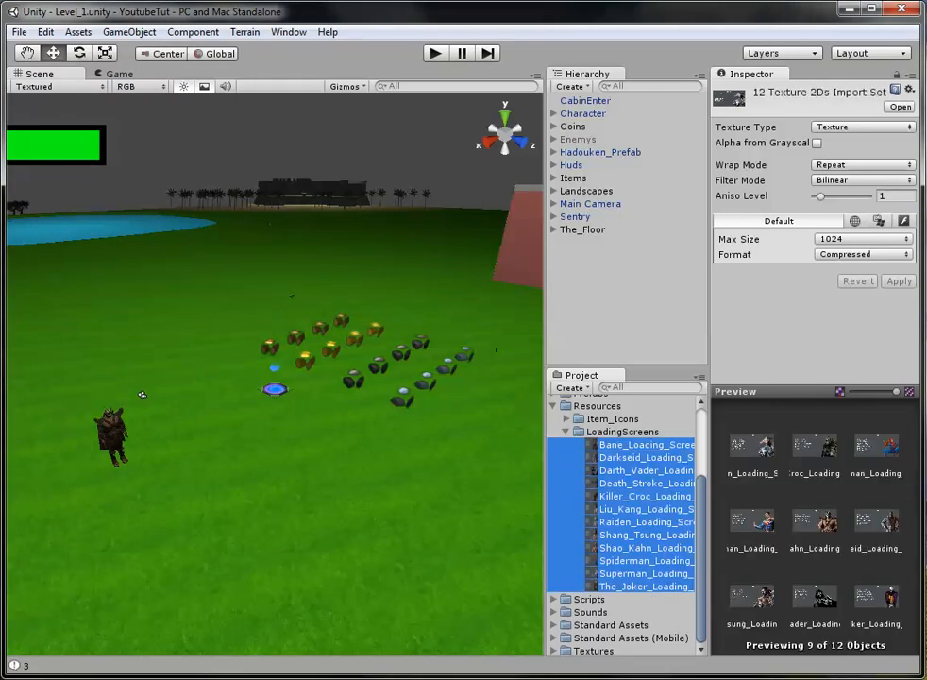